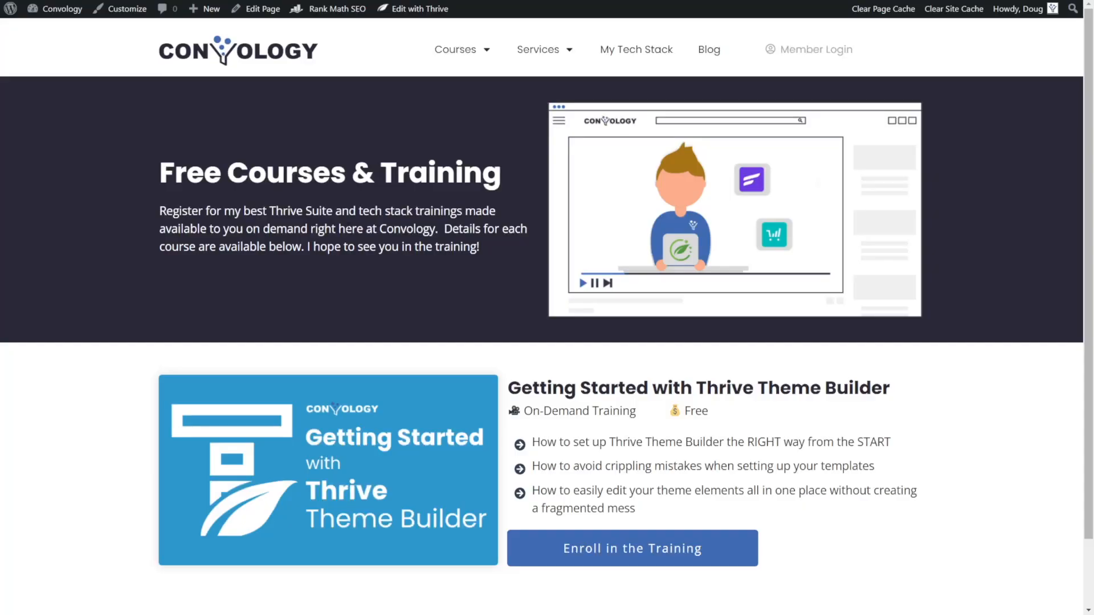
mouse_move(659, 551)
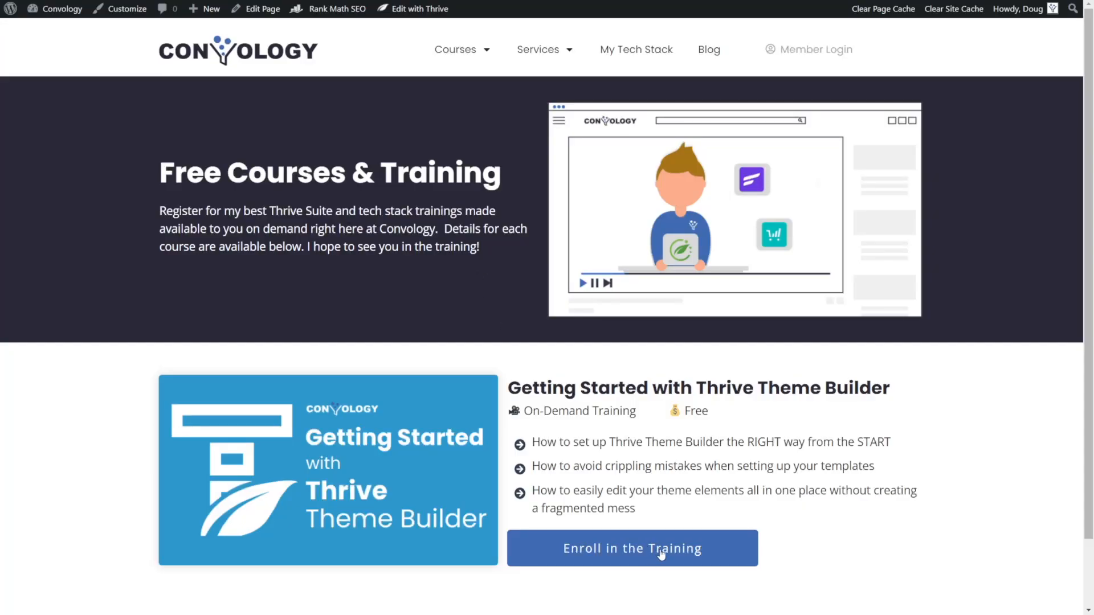
Choose Incoming webhook as the automation trigger and copy its webhook URL
click(631, 548)
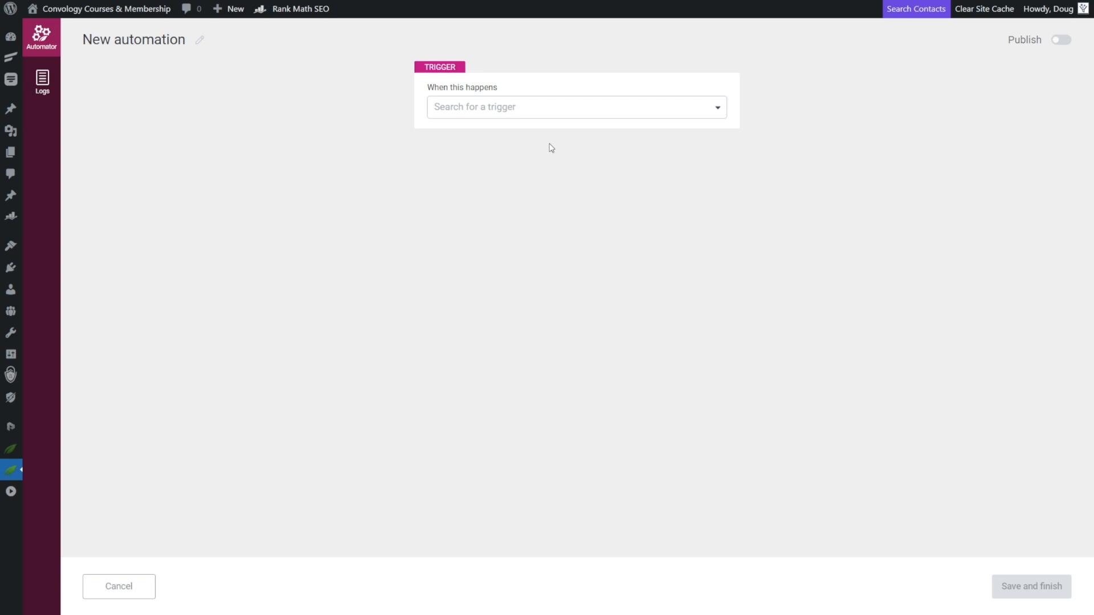
mouse_move(534, 138)
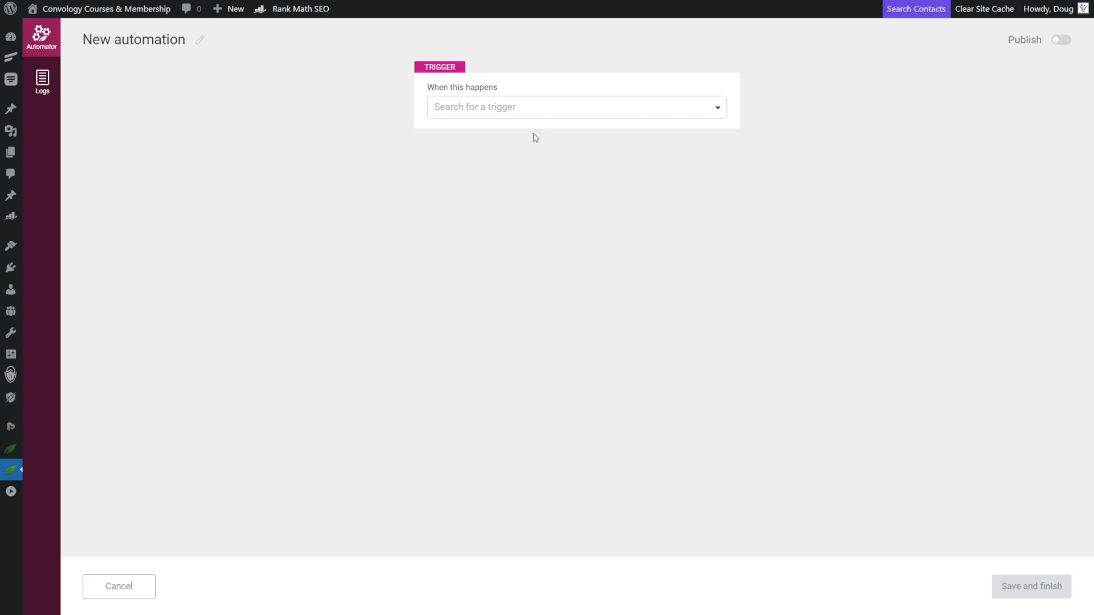
mouse_move(606, 143)
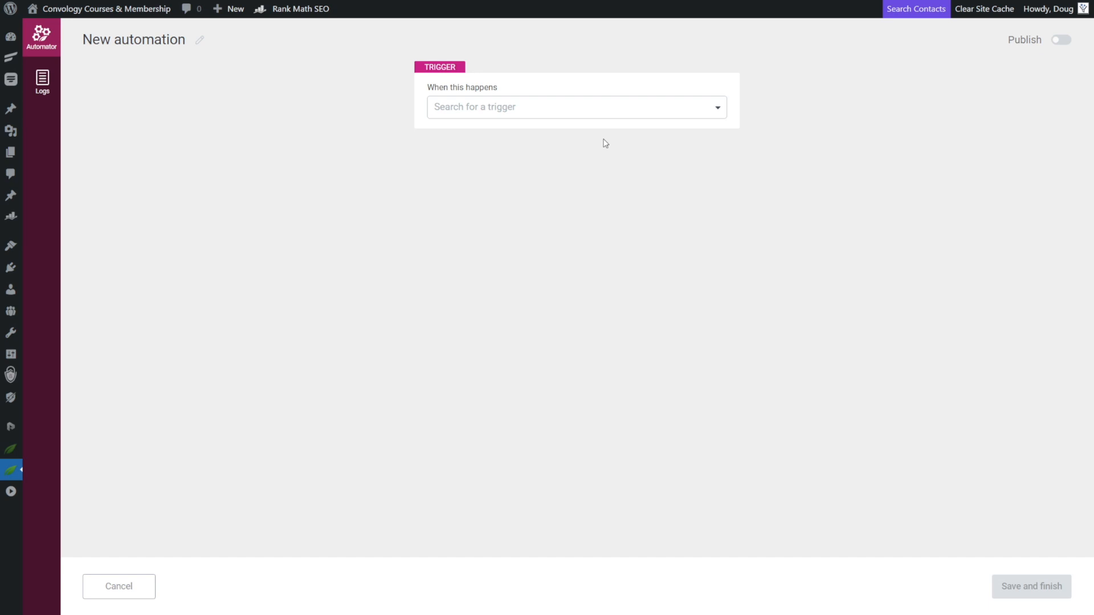
click(575, 107)
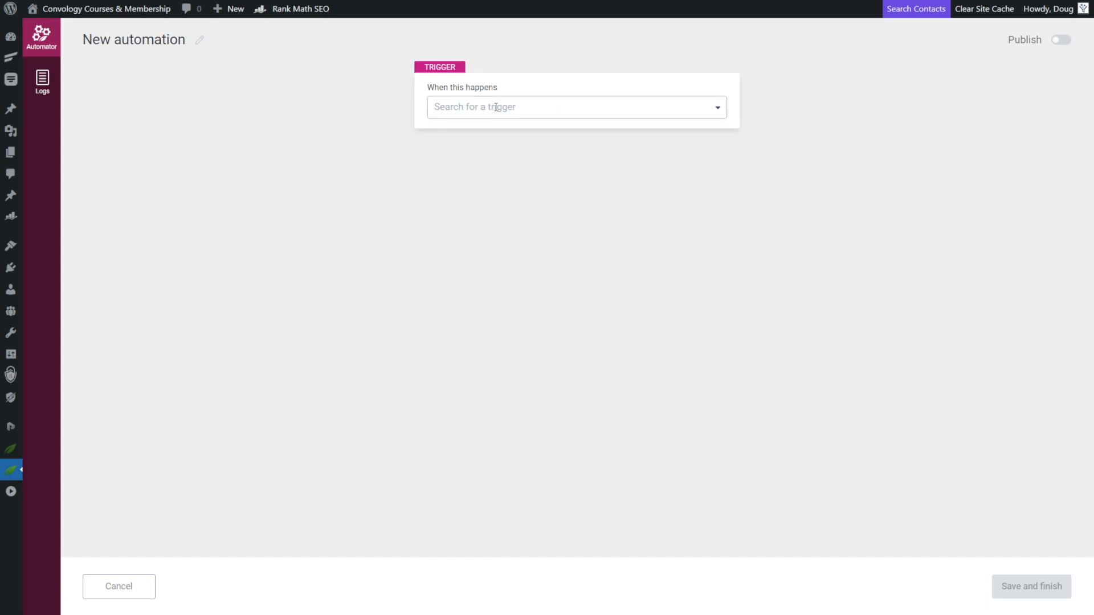
click(574, 107)
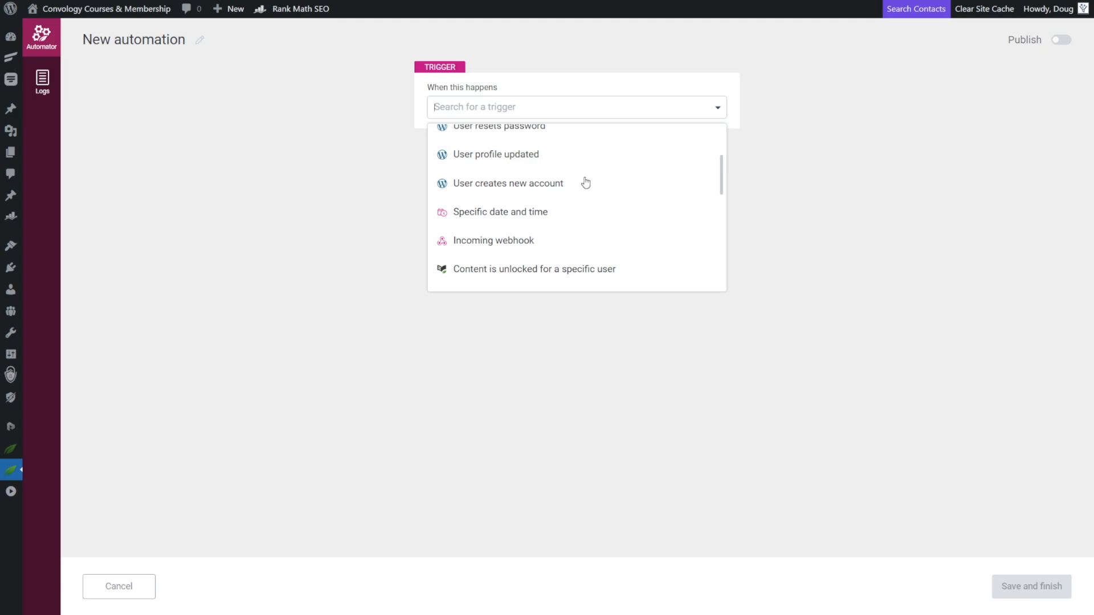
click(493, 239)
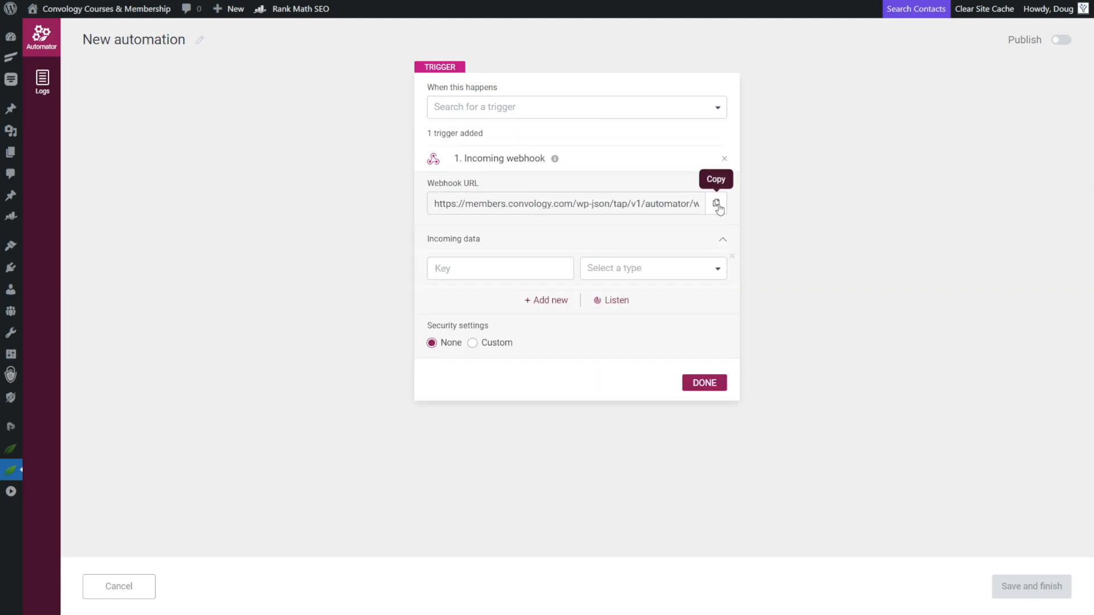
click(715, 204)
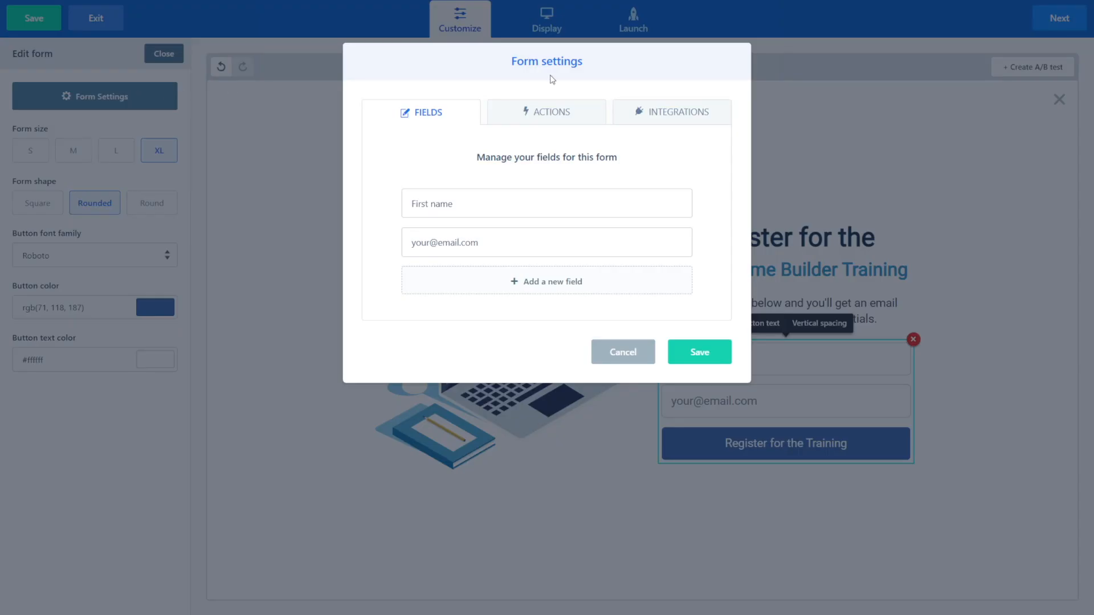
Check the ConvertBox form's Fields settings showing first name and email fields
click(671, 112)
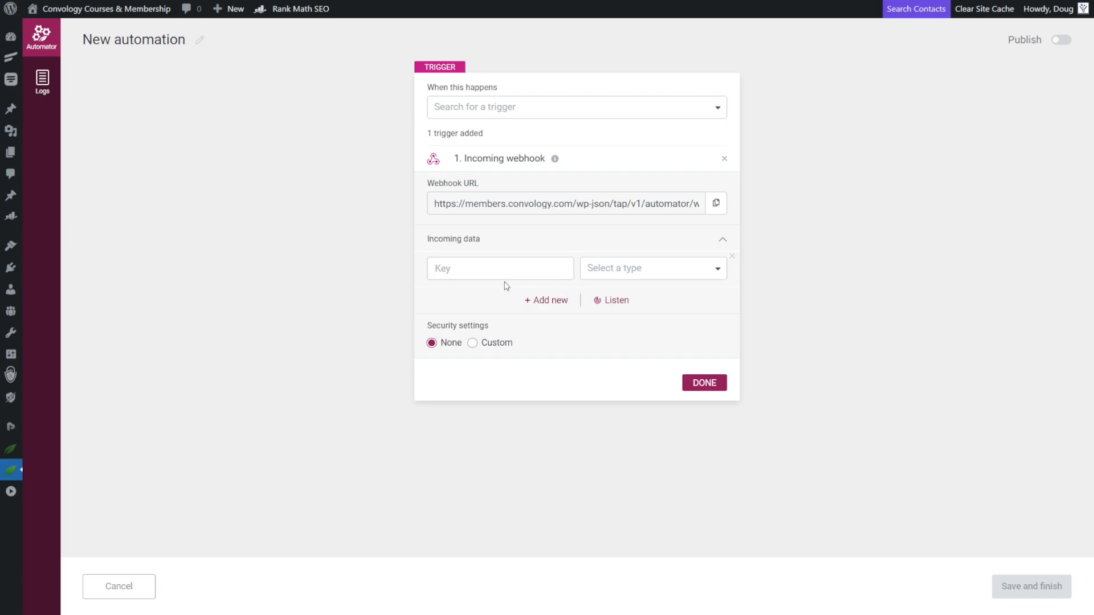
Define webhook keys first_name and last_name as Text, email as Email, and finish
click(500, 268)
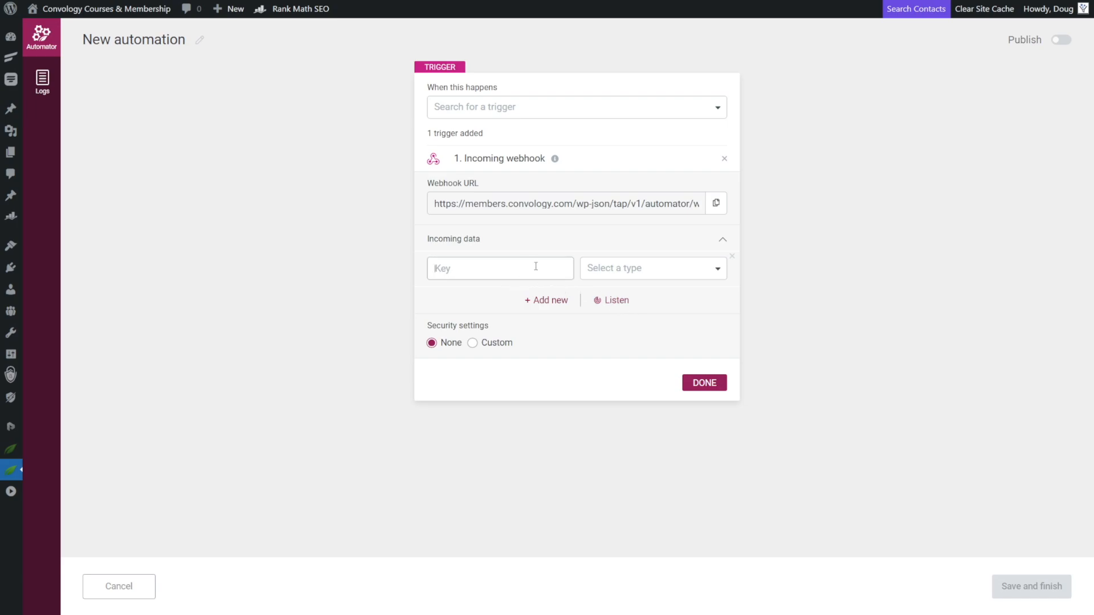
text(first_n)
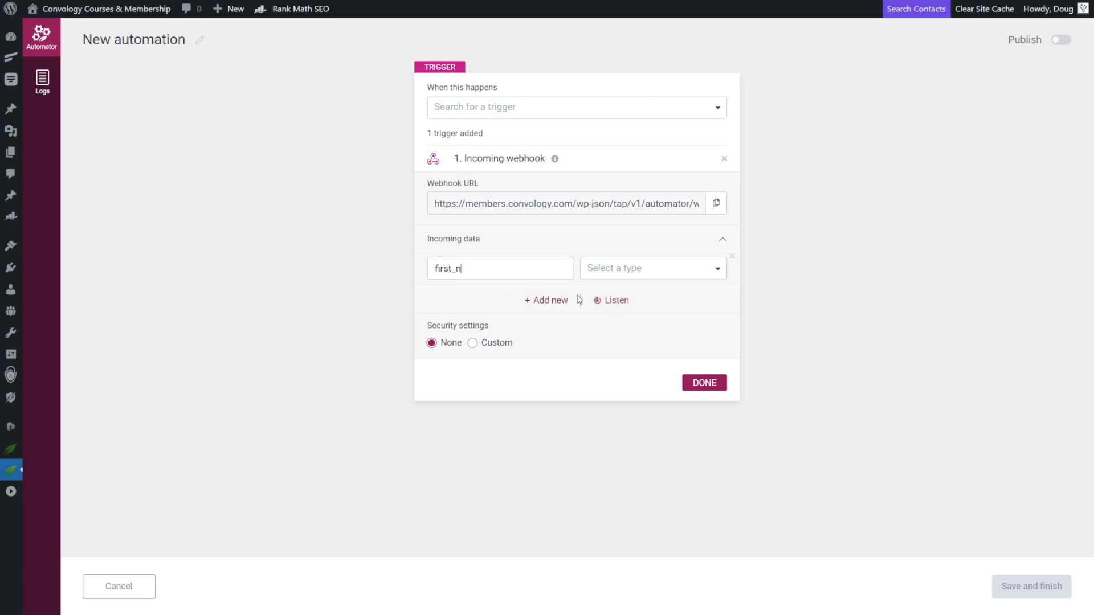
click(547, 300)
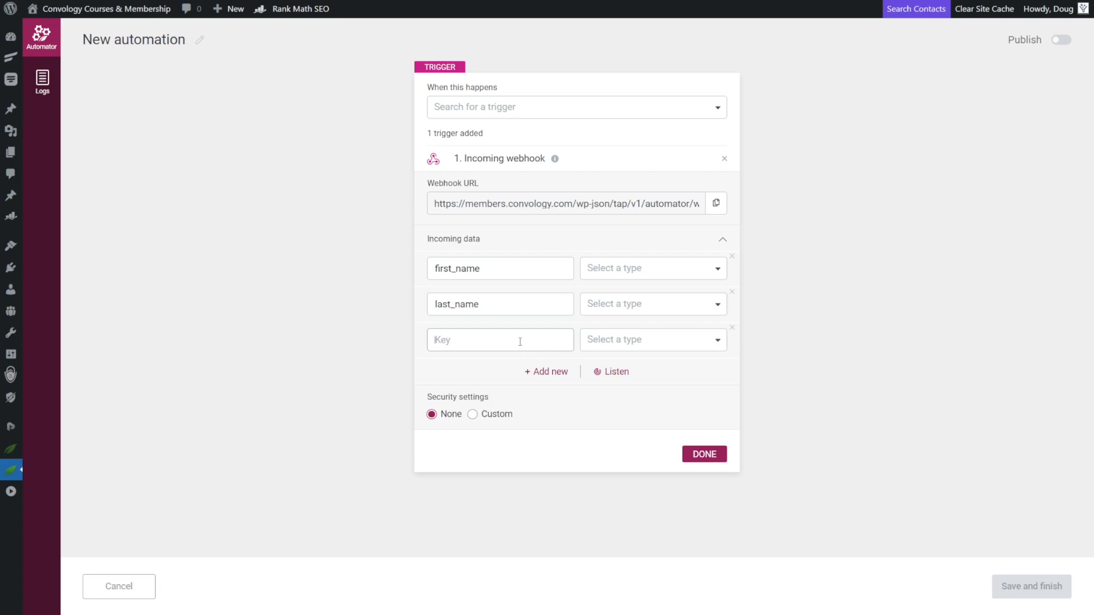
text(email)
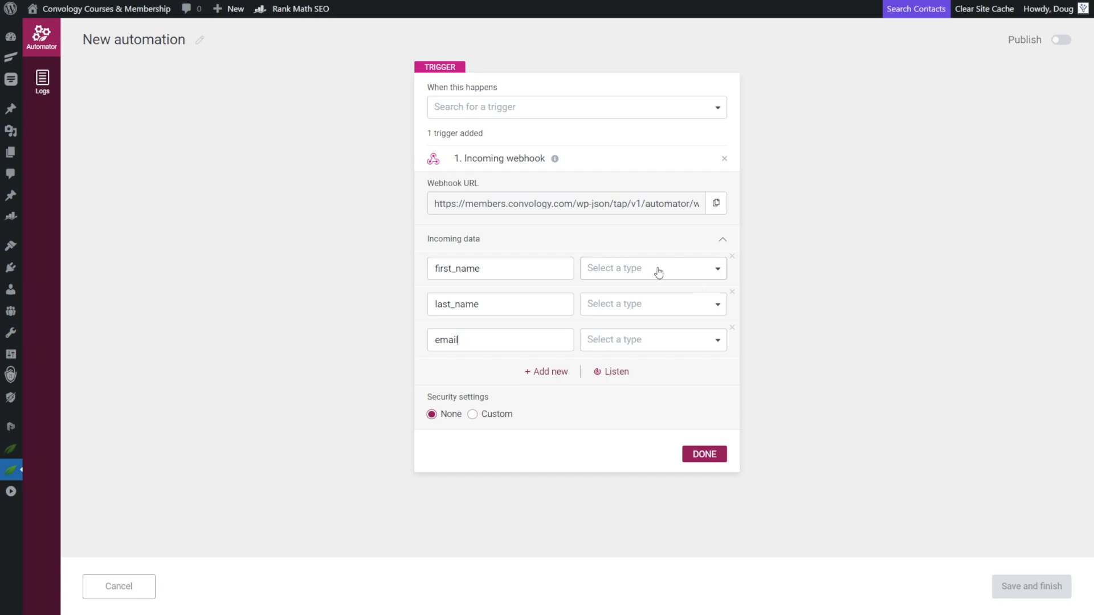
click(652, 304)
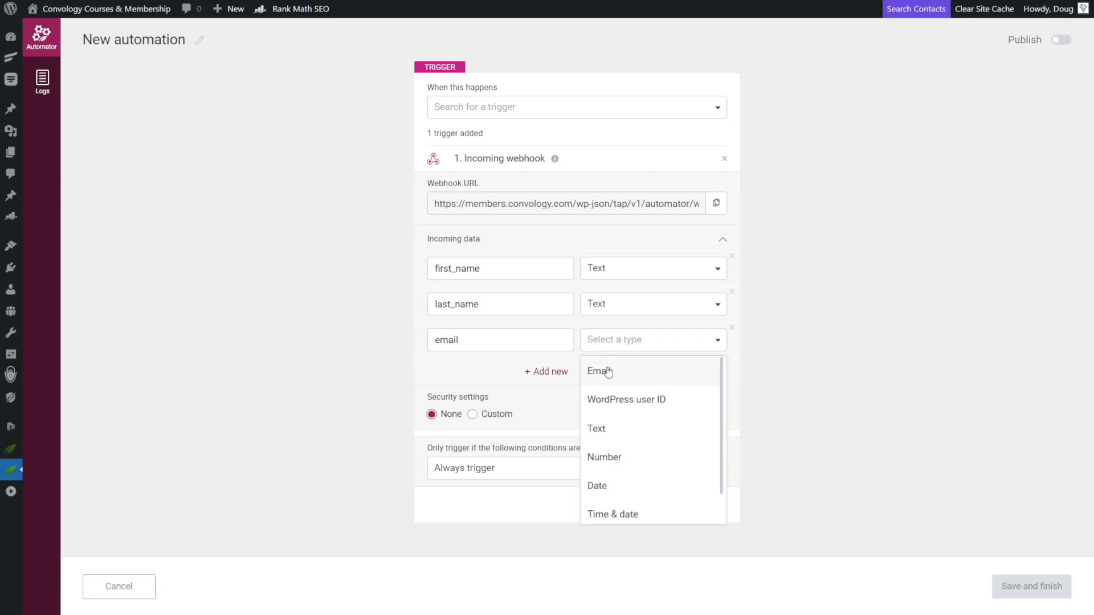
click(599, 370)
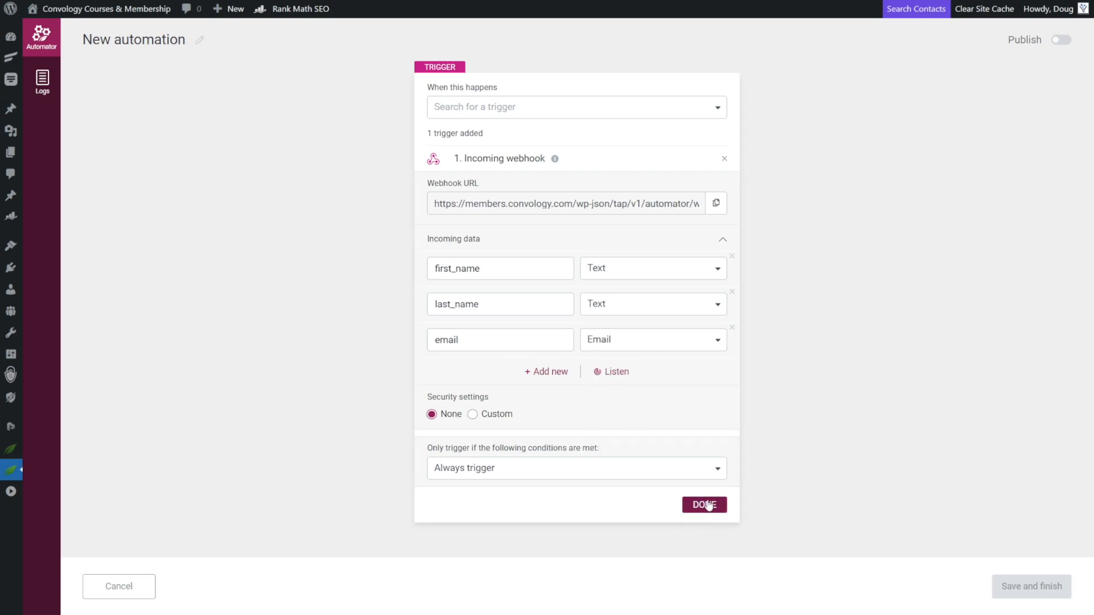
click(703, 504)
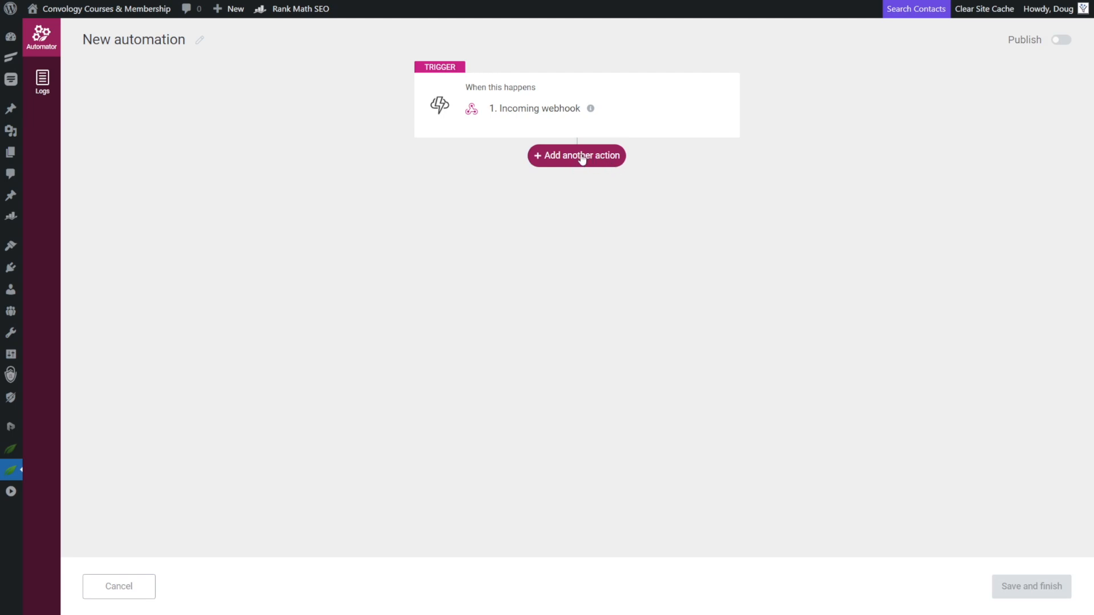
Add a Find or create user action after the webhook trigger
click(576, 155)
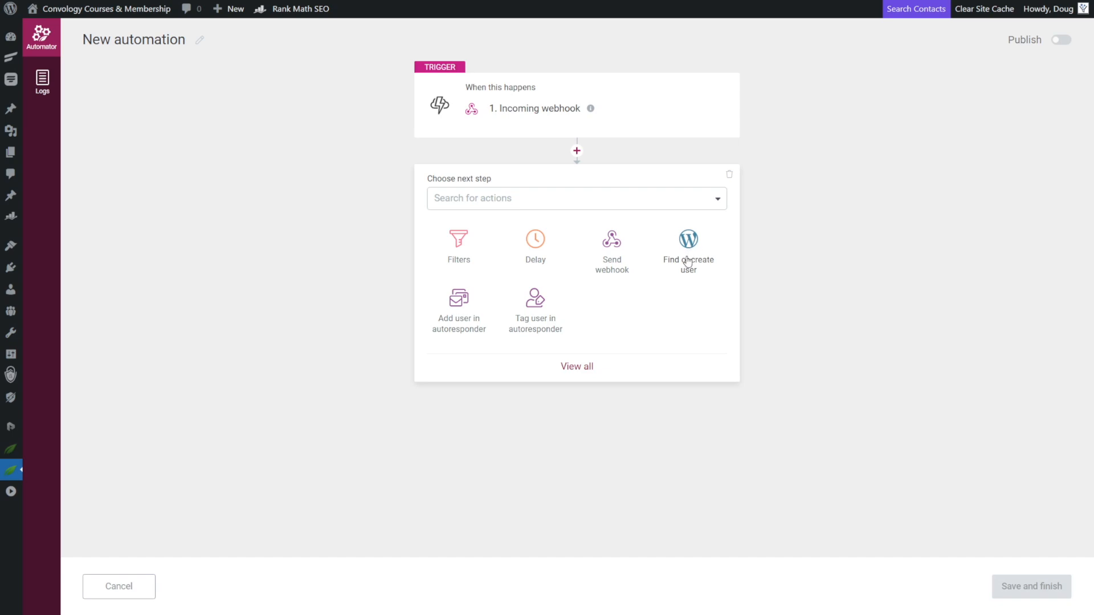
click(686, 239)
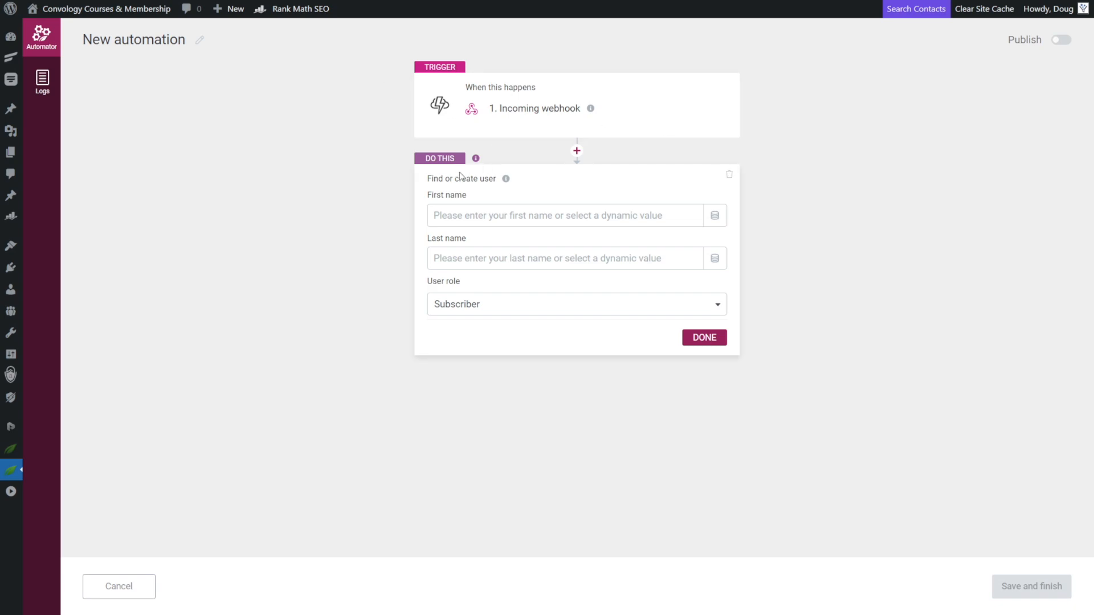
mouse_move(421, 172)
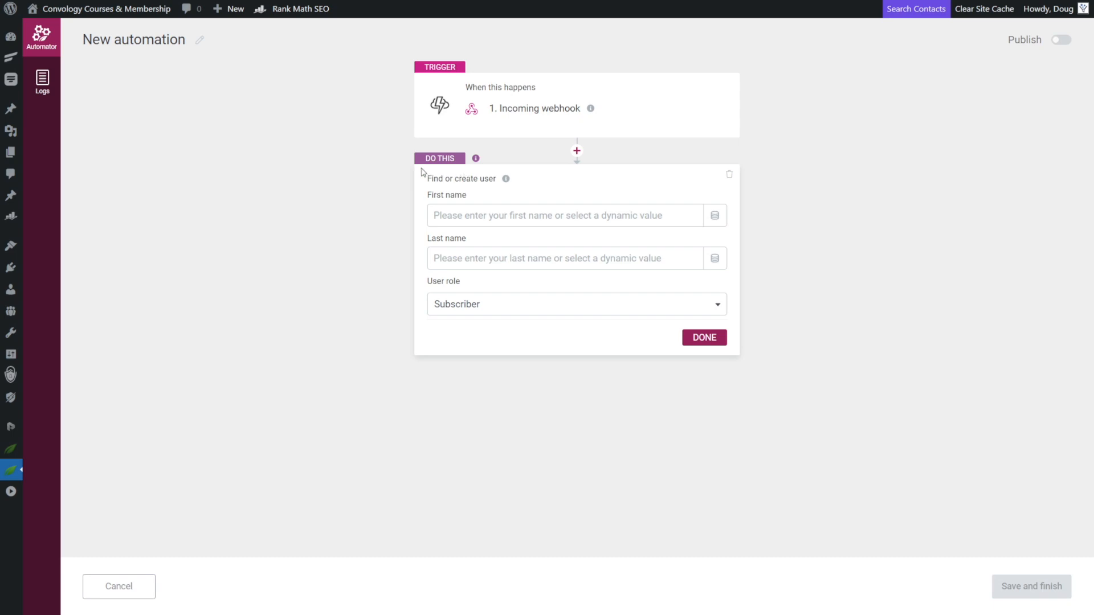
mouse_move(445, 178)
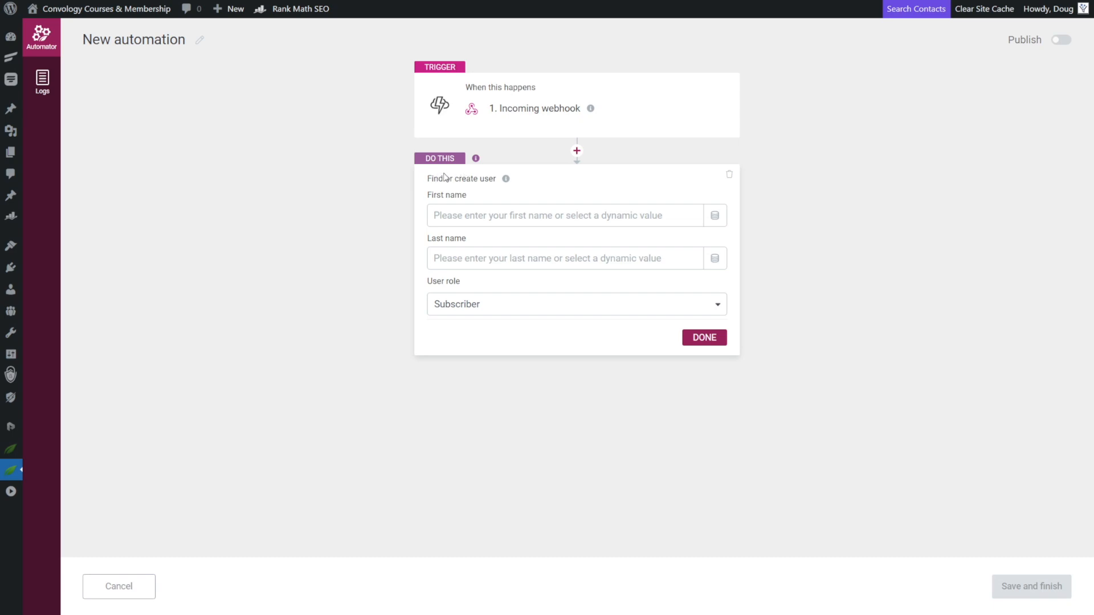
mouse_move(531, 198)
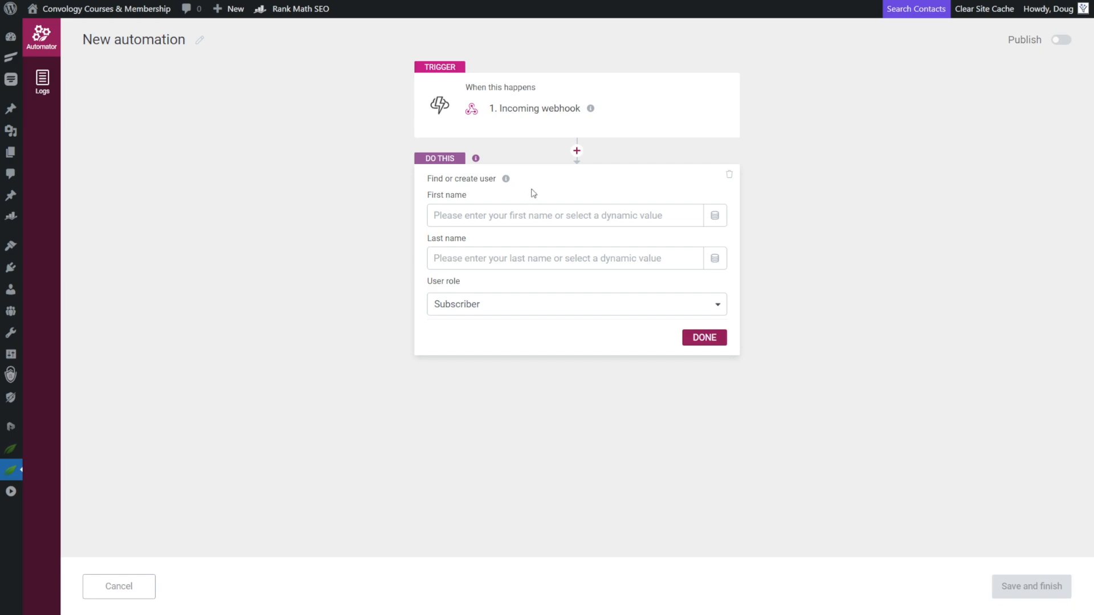
mouse_move(645, 283)
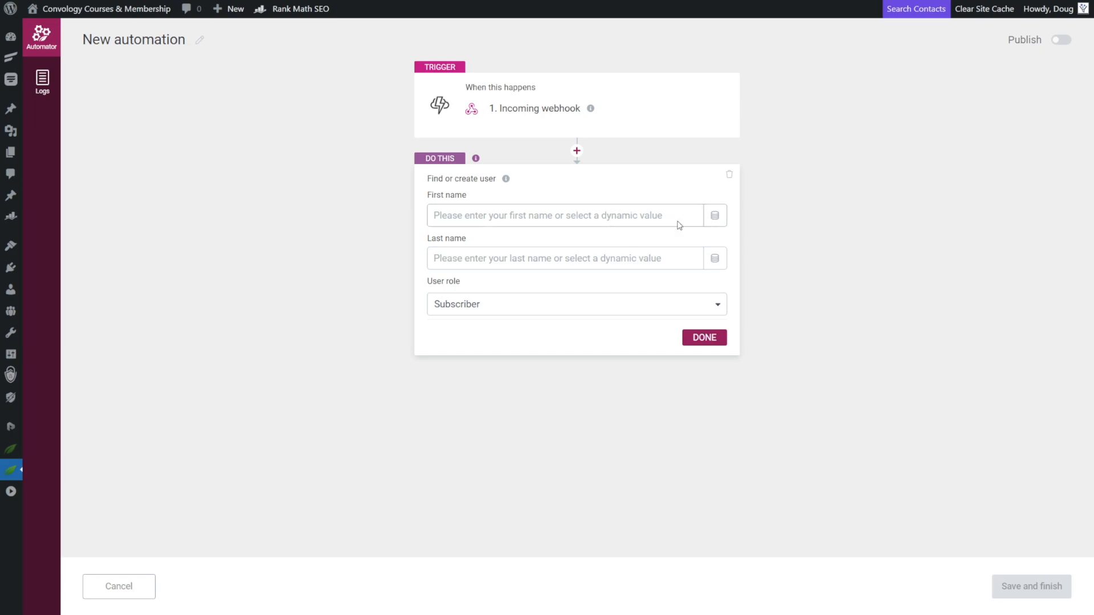
mouse_move(670, 214)
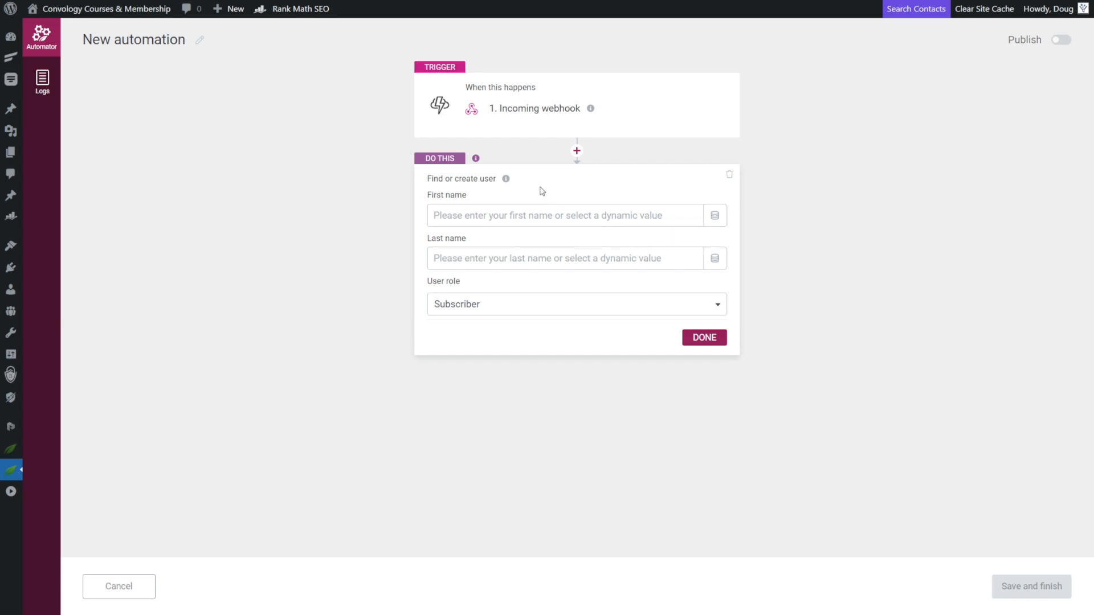
Fill first and last name from the webhook's first_name and Last Name, then confirm
click(714, 215)
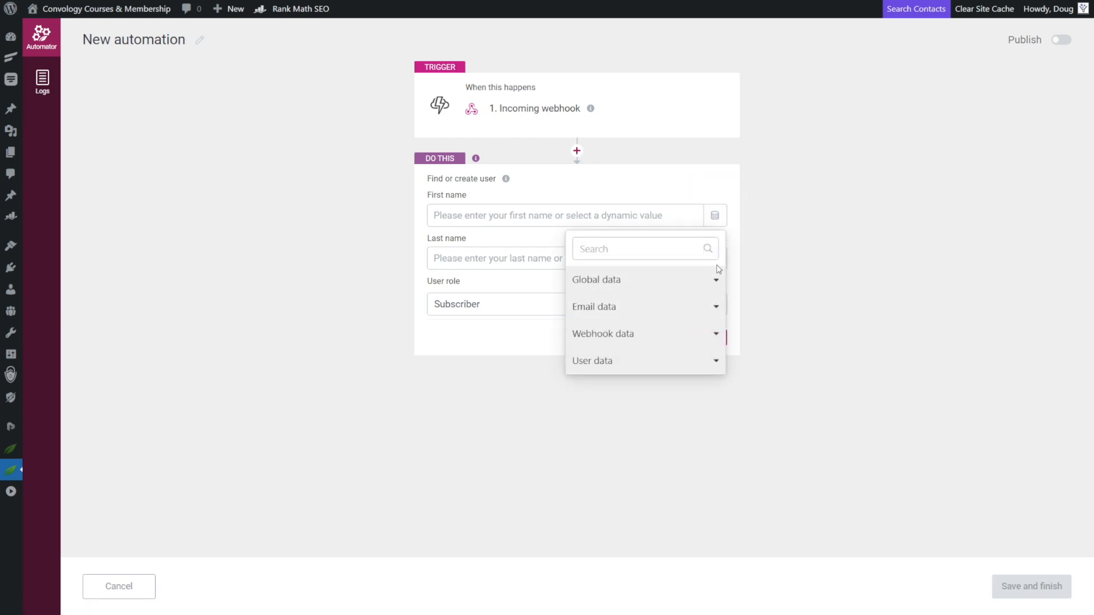
click(602, 333)
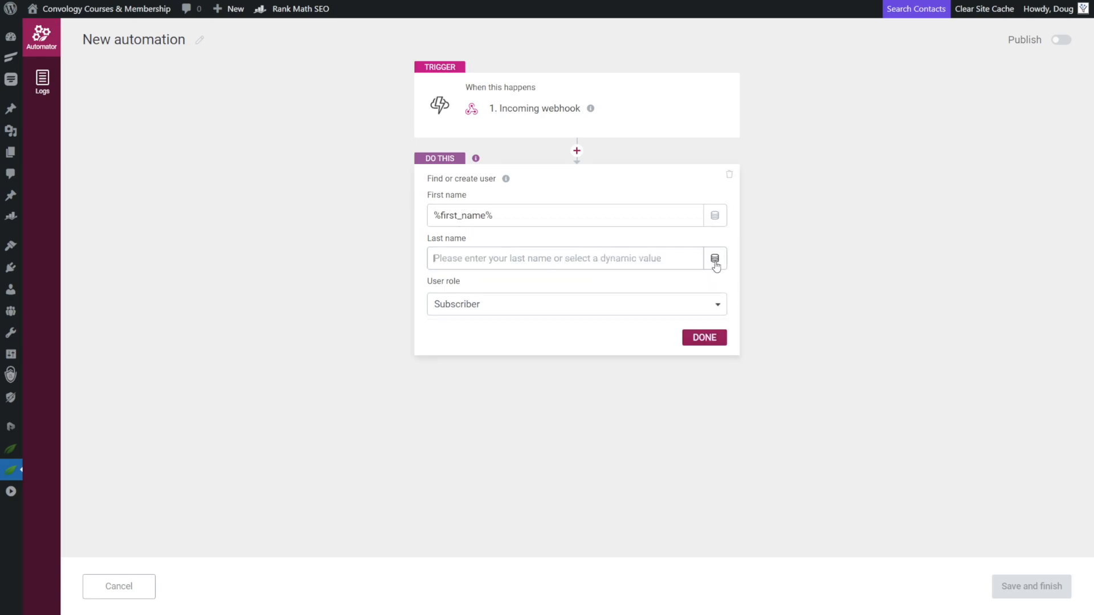
click(714, 258)
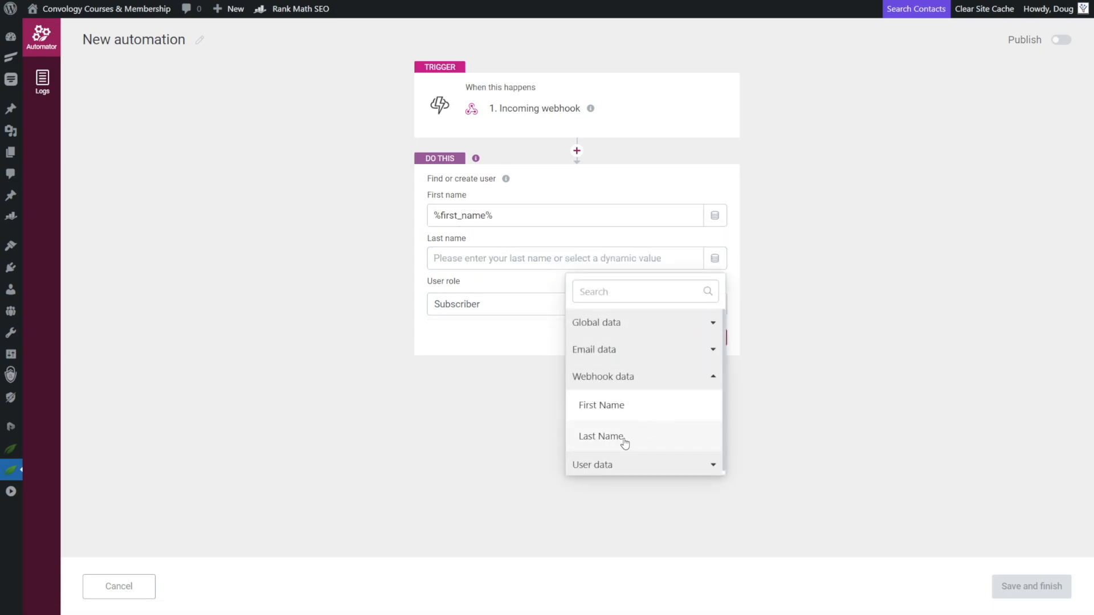
click(601, 436)
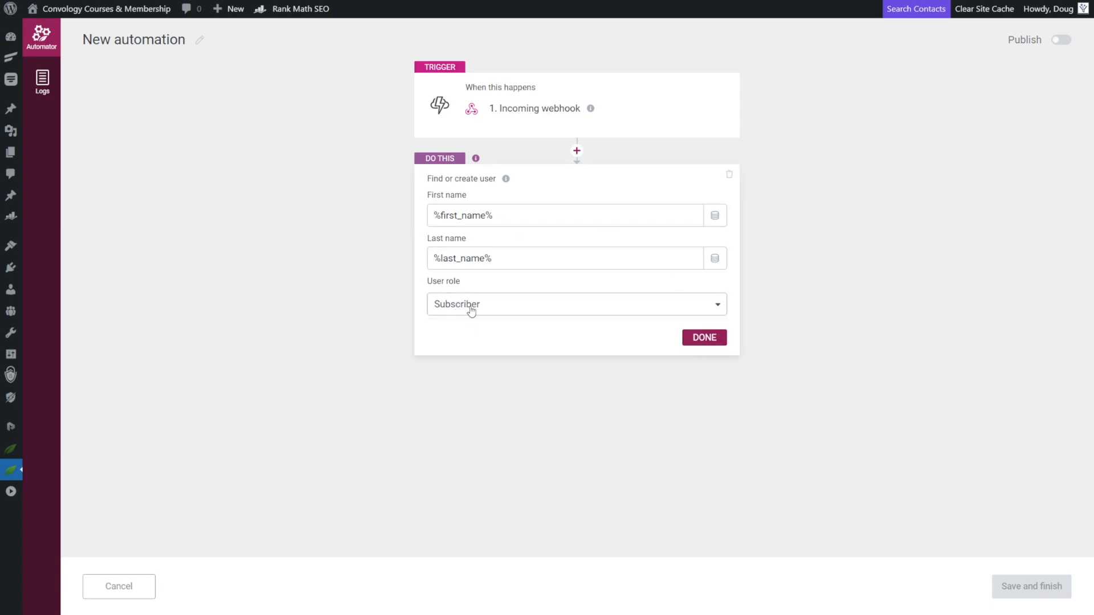
click(702, 338)
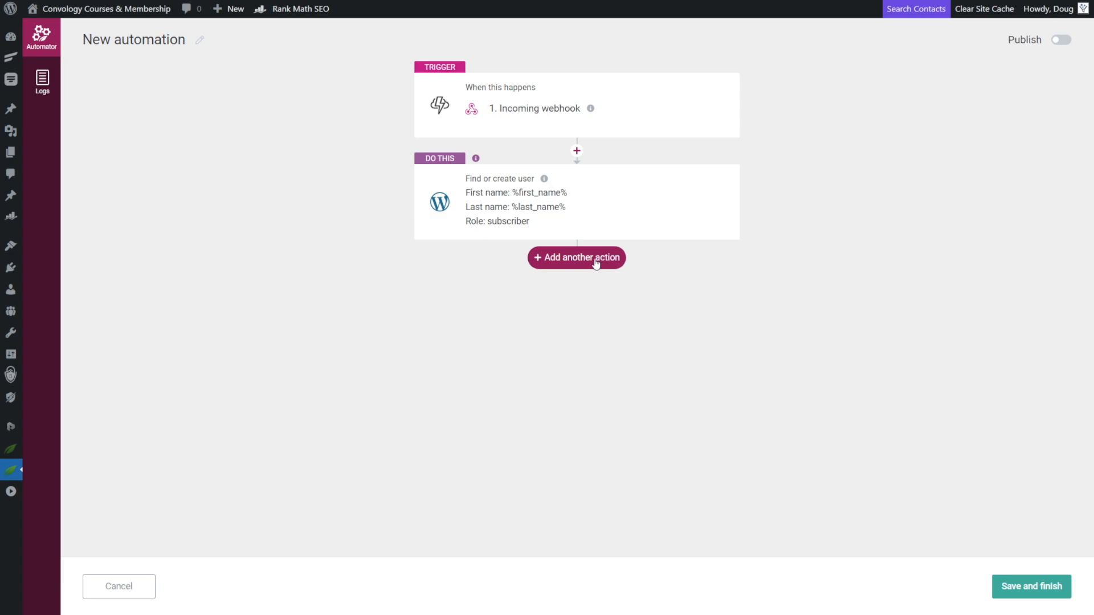
Add a Grant access to product step for the Free Training product
click(576, 258)
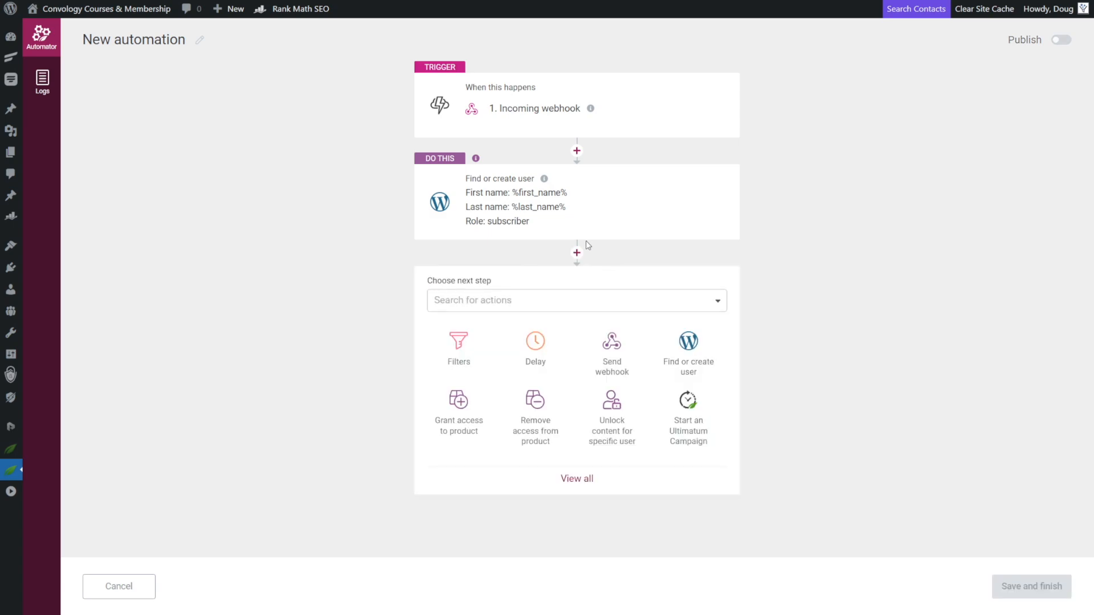
mouse_move(576, 248)
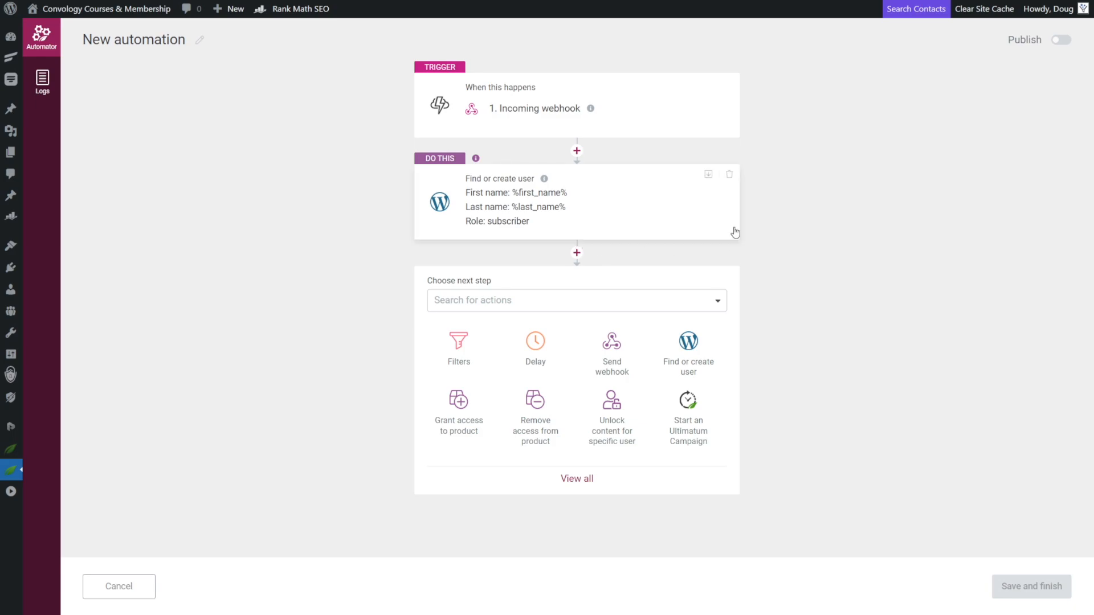
click(458, 401)
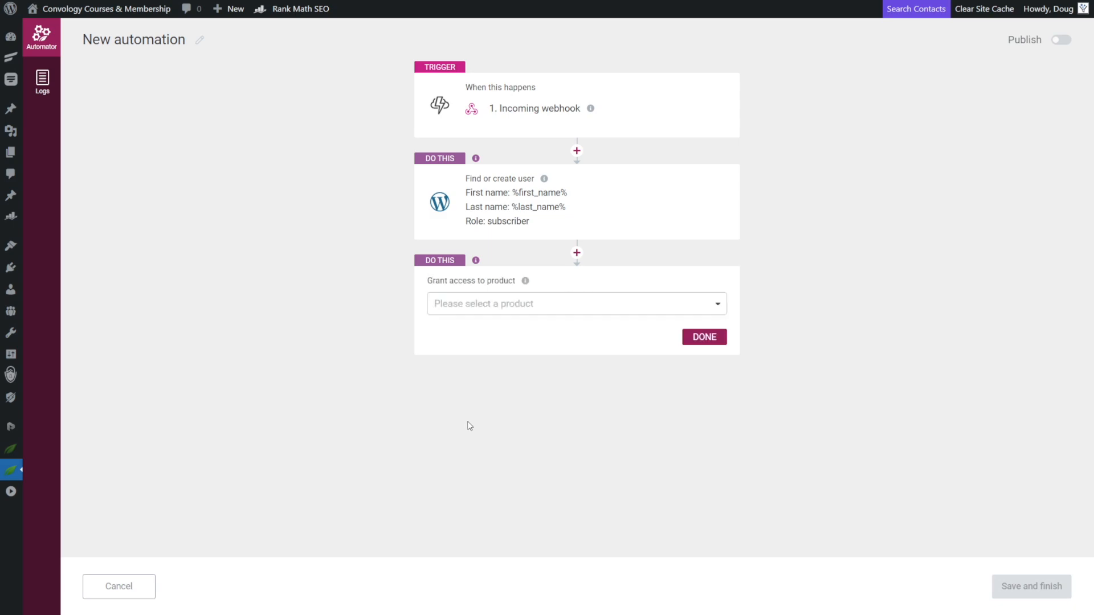
click(576, 303)
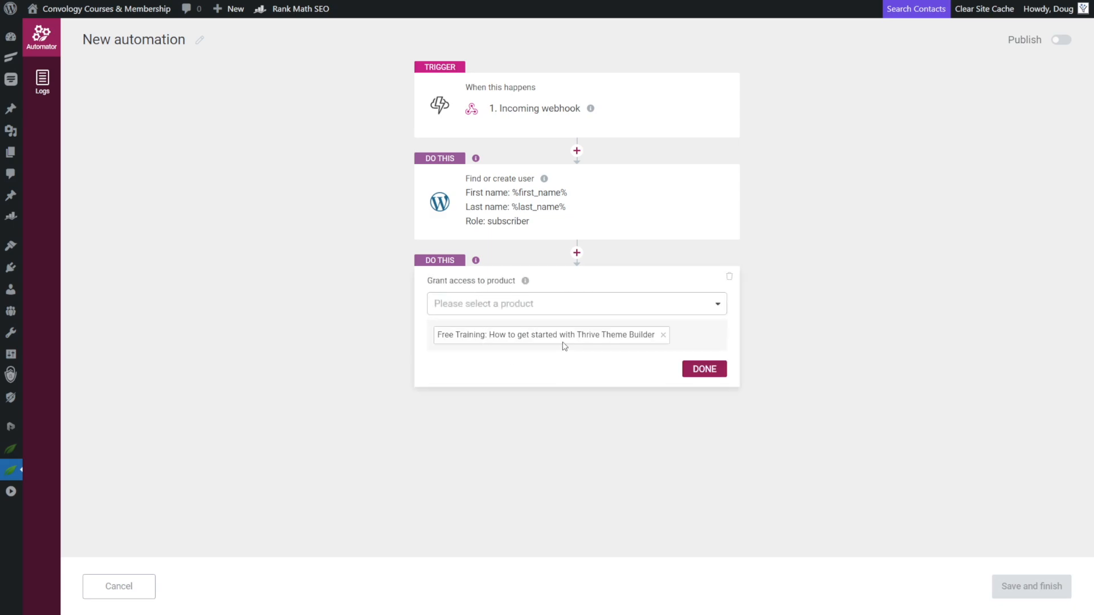
click(702, 368)
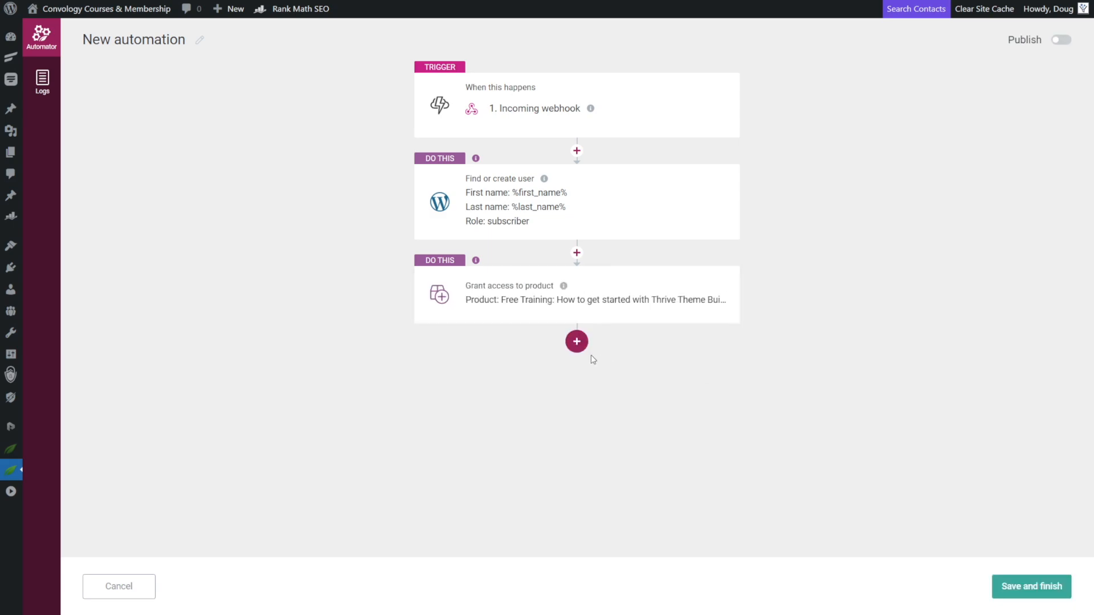
Add an Add user in autoresponder step and choose FluentCRM as the autoresponder
click(575, 341)
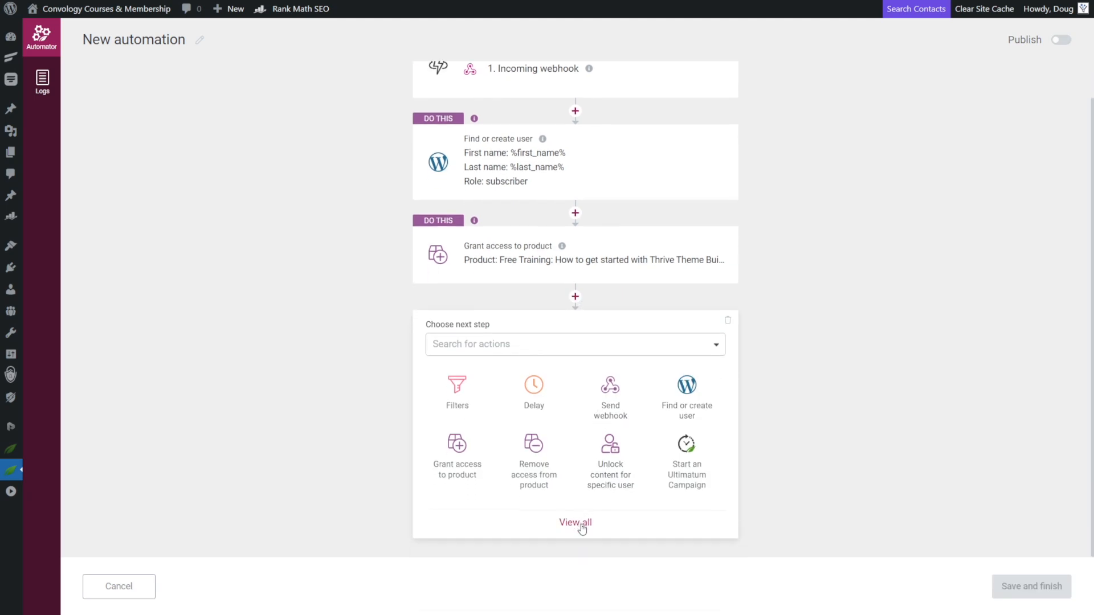
click(575, 522)
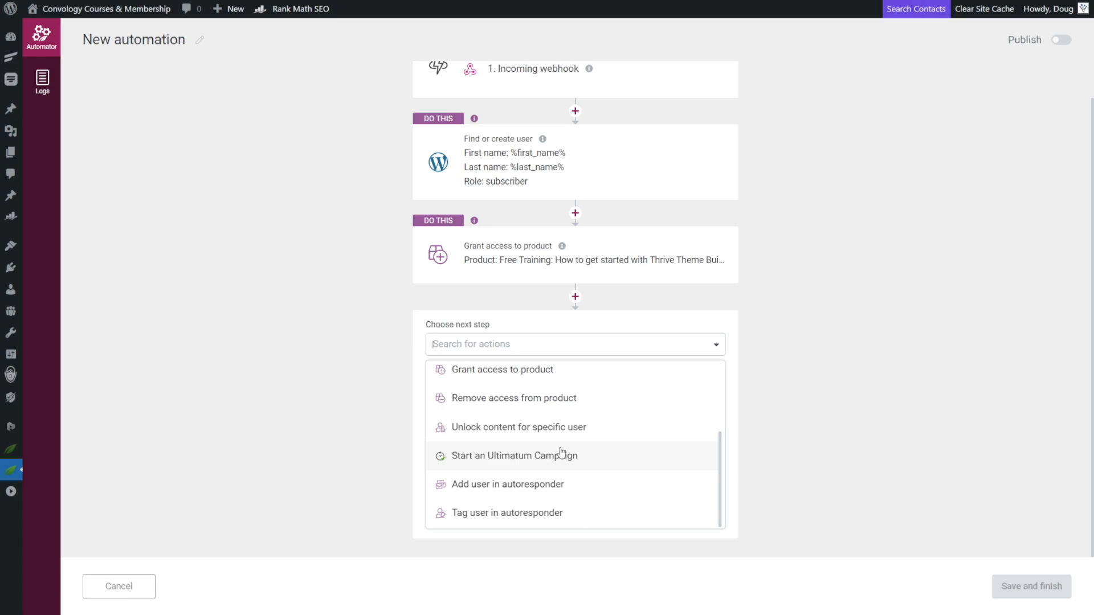
click(507, 484)
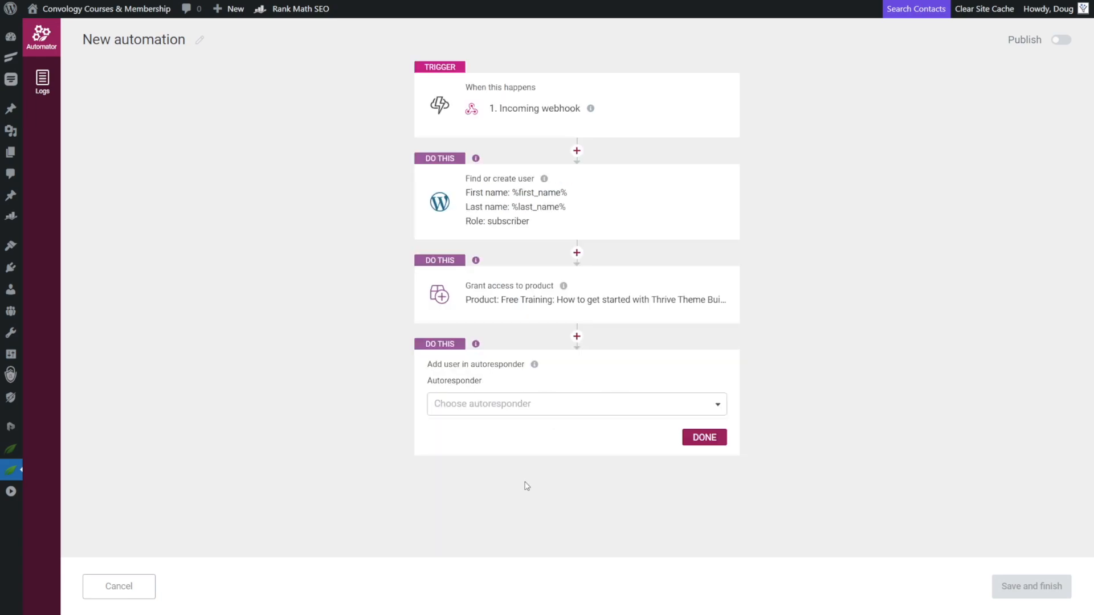
click(576, 403)
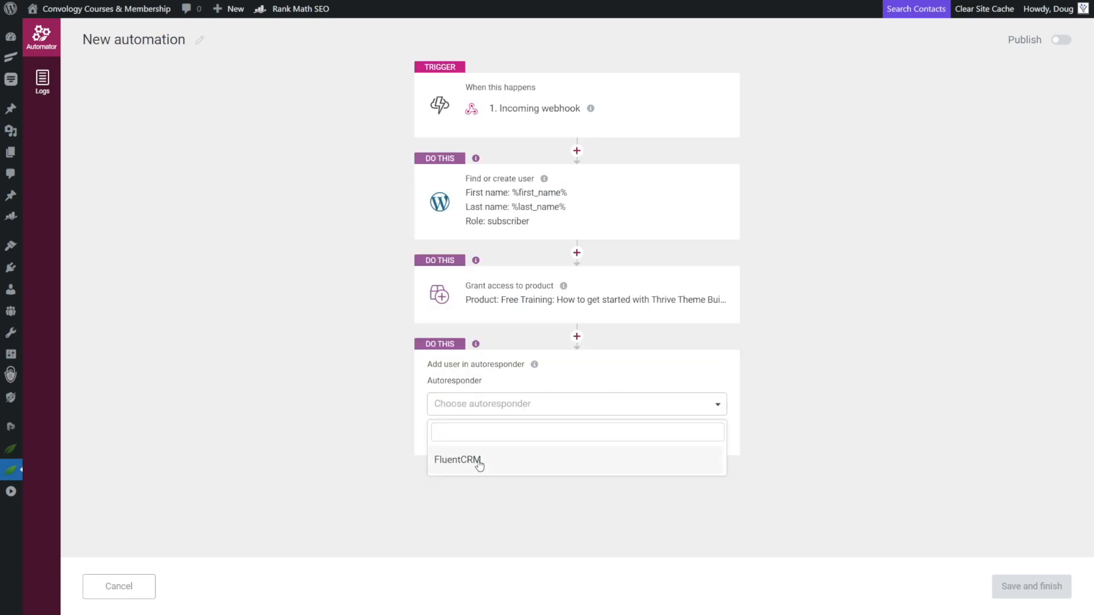
mouse_move(491, 464)
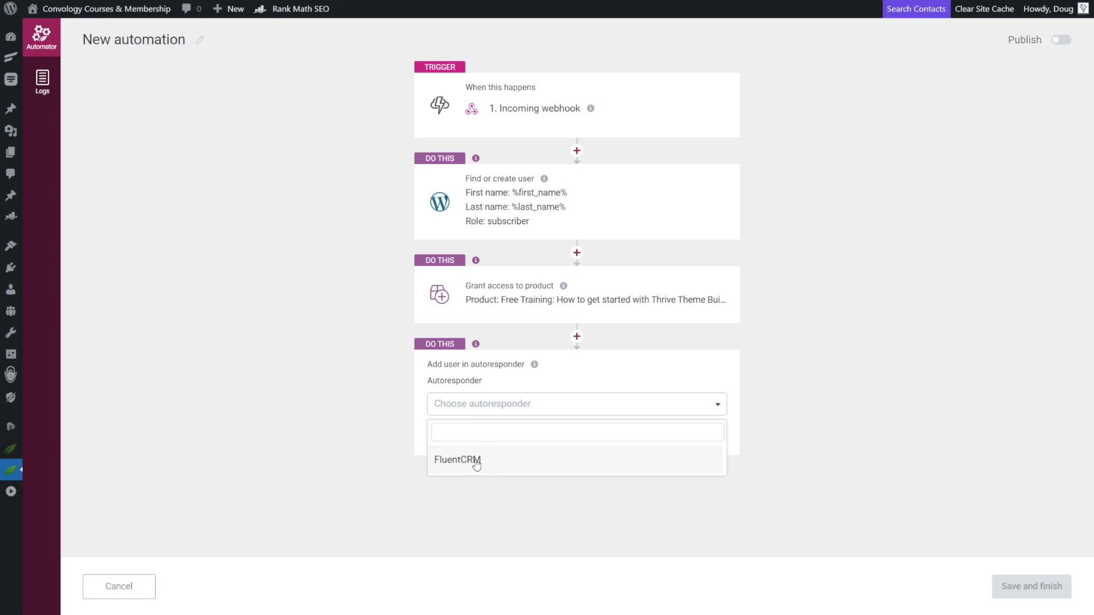
click(457, 459)
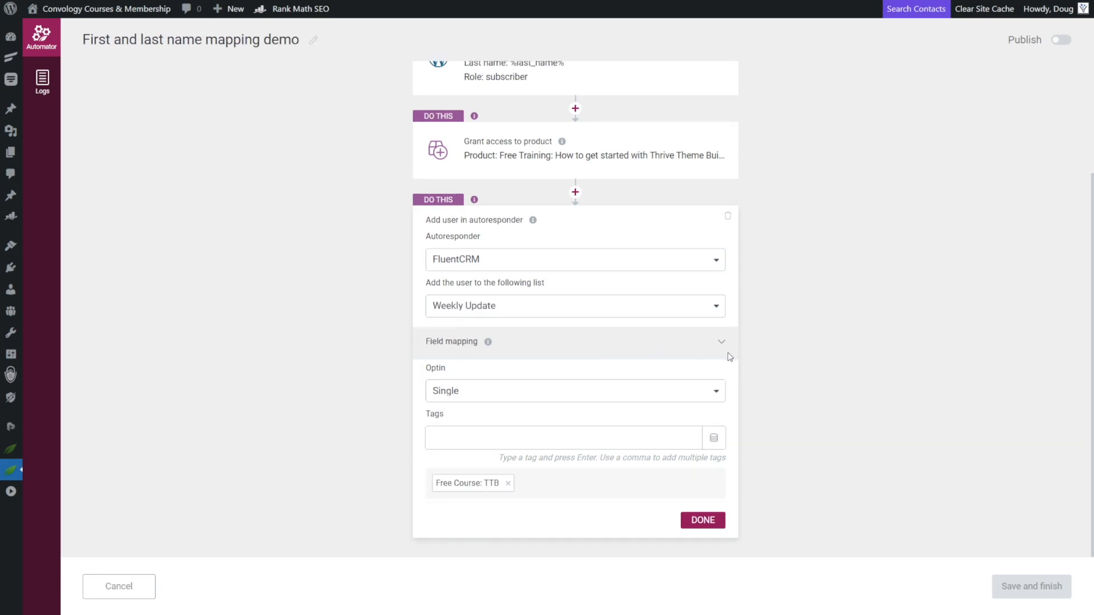
mouse_move(465, 344)
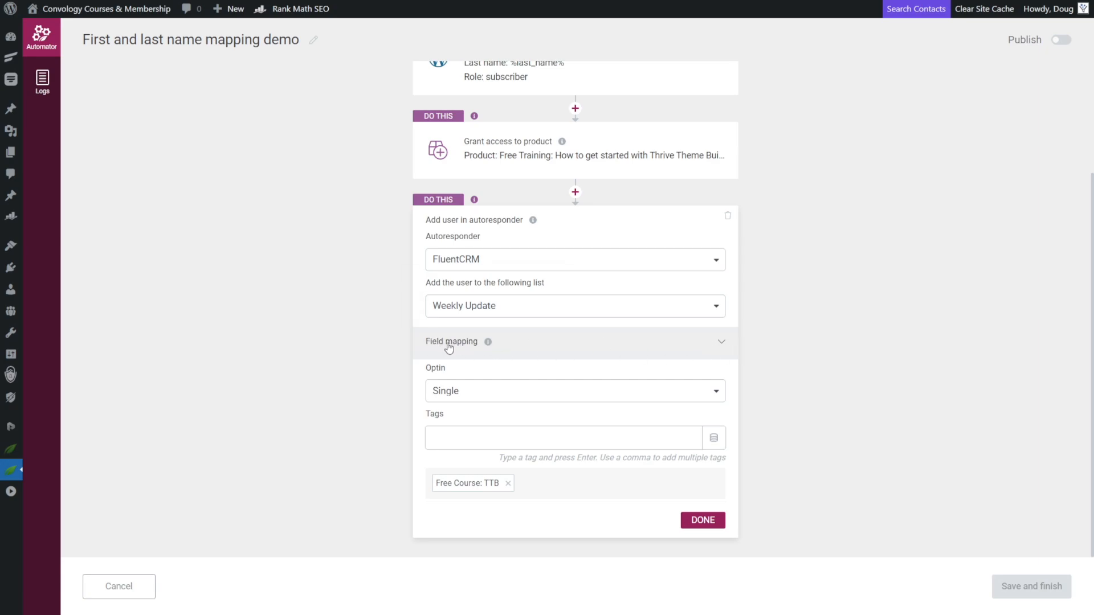
mouse_move(454, 345)
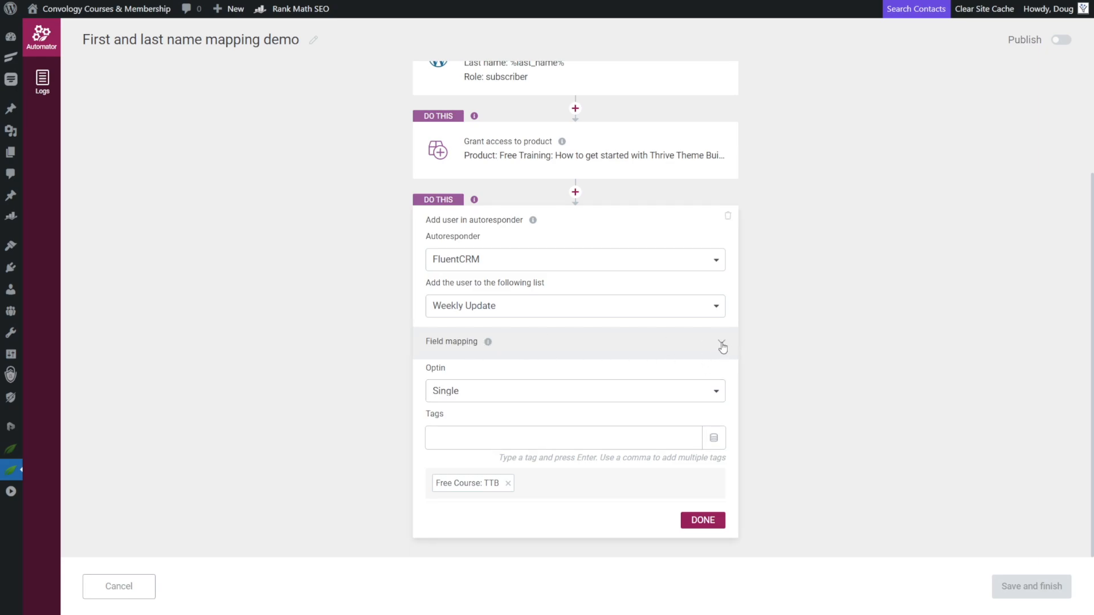
Expand field mapping and set the Name key to the webhook's First Name
click(722, 346)
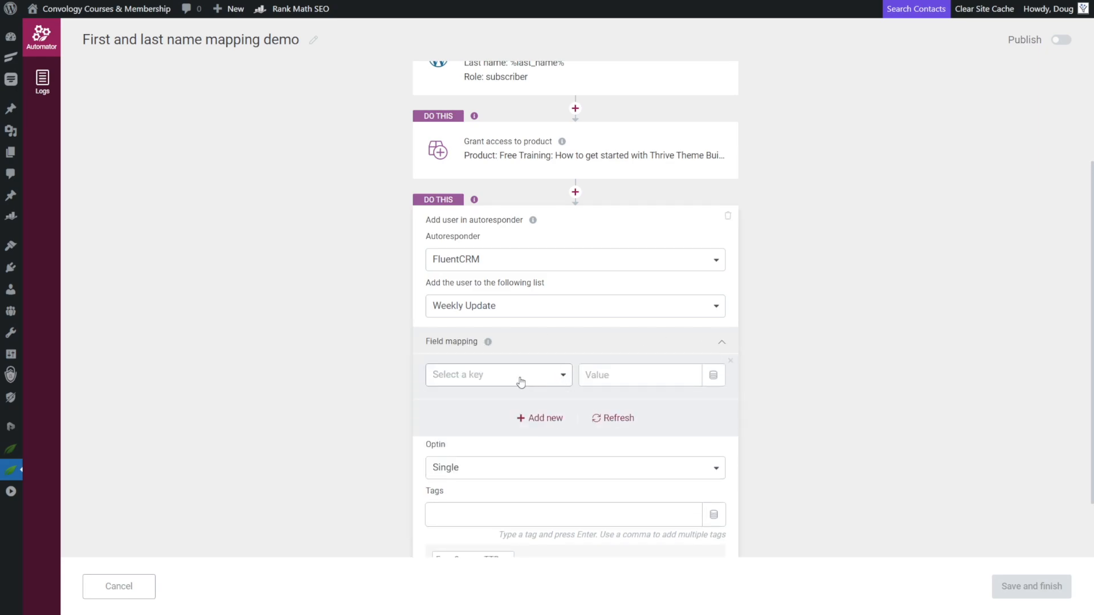
click(498, 375)
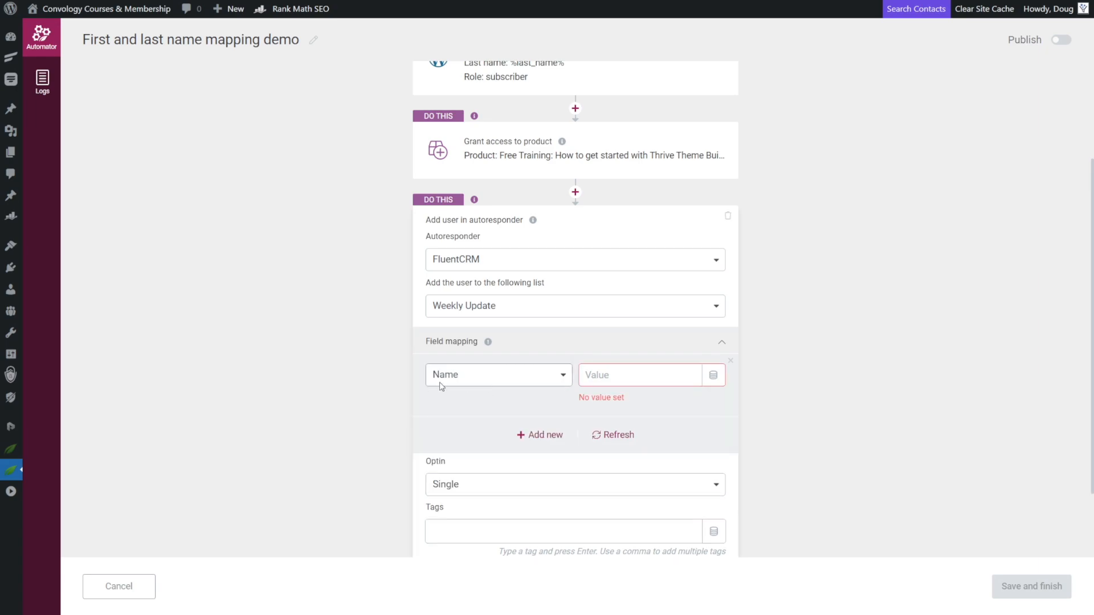
mouse_move(712, 375)
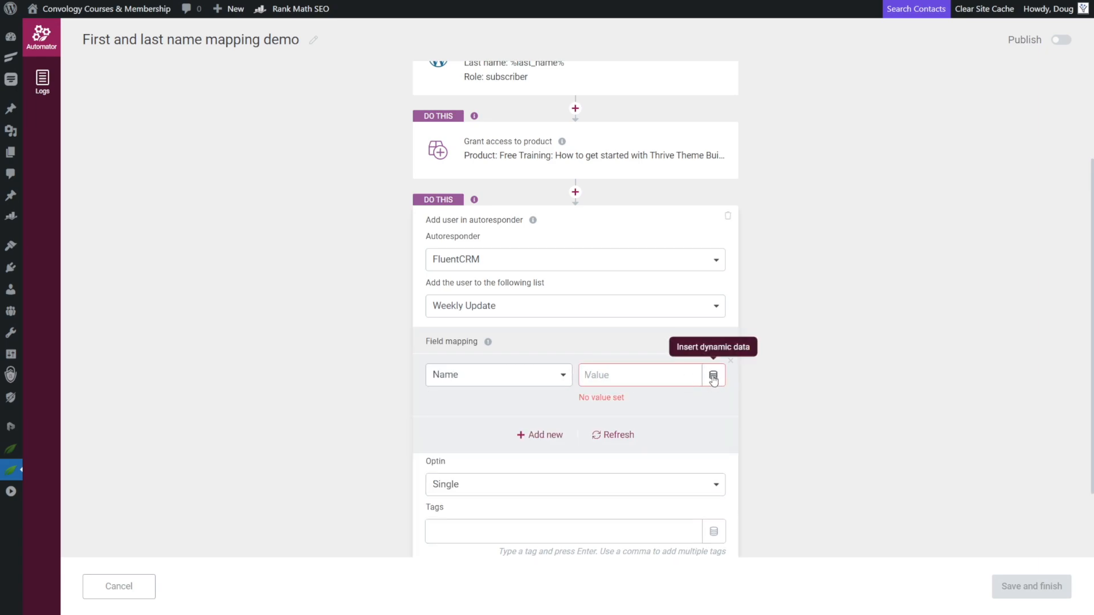
click(712, 375)
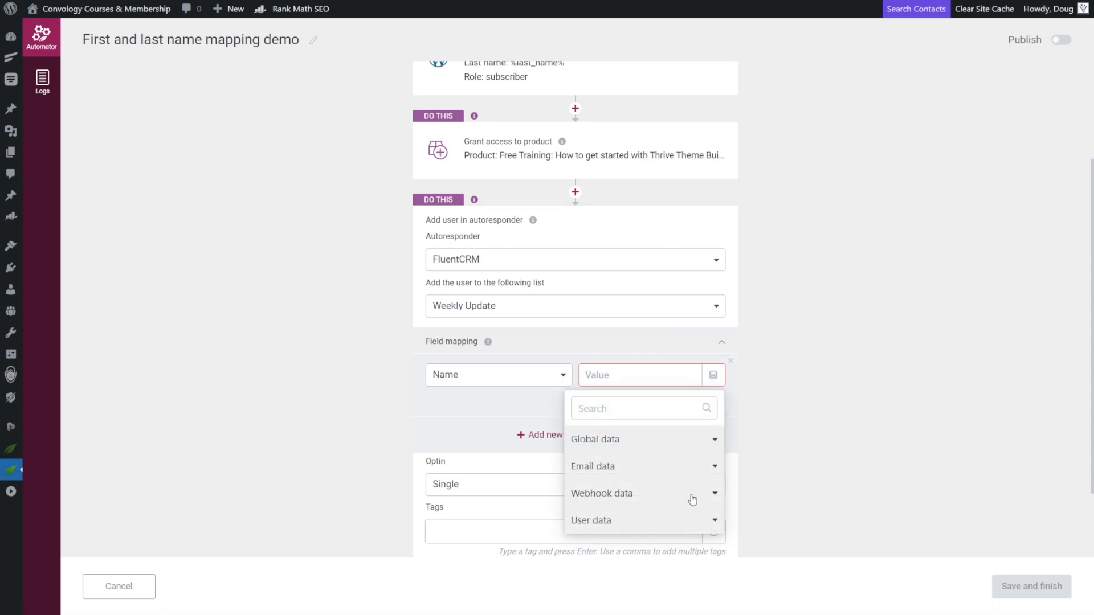
click(602, 493)
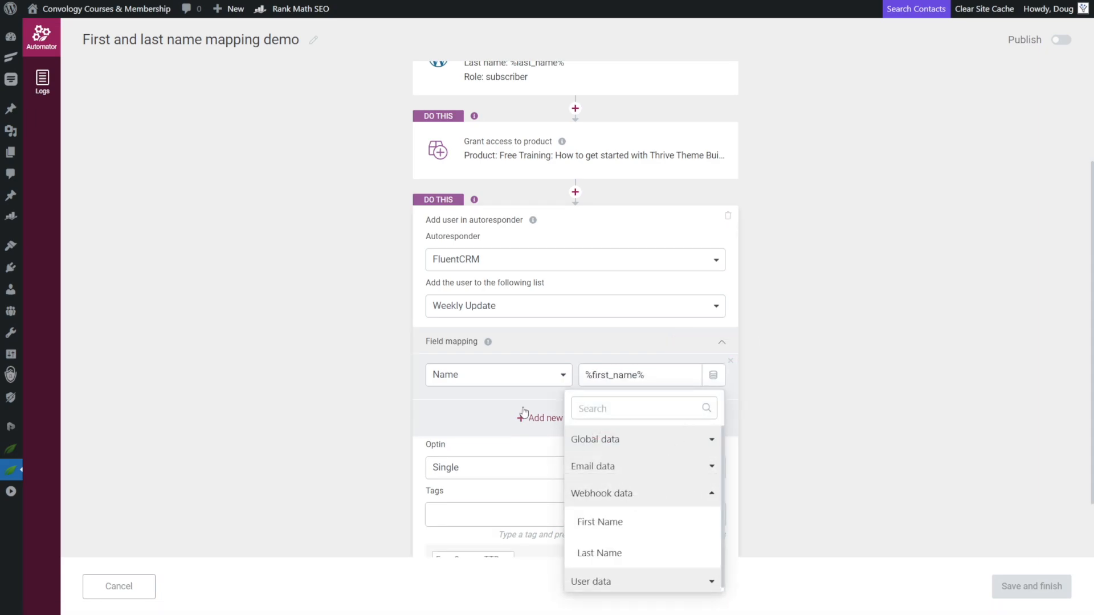
click(638, 375)
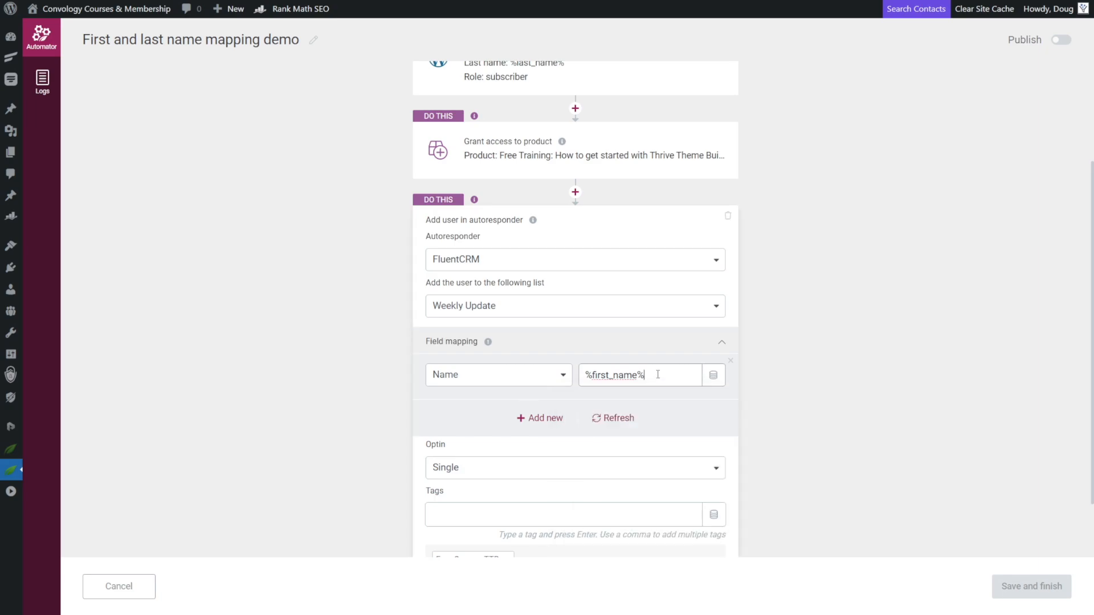
click(713, 375)
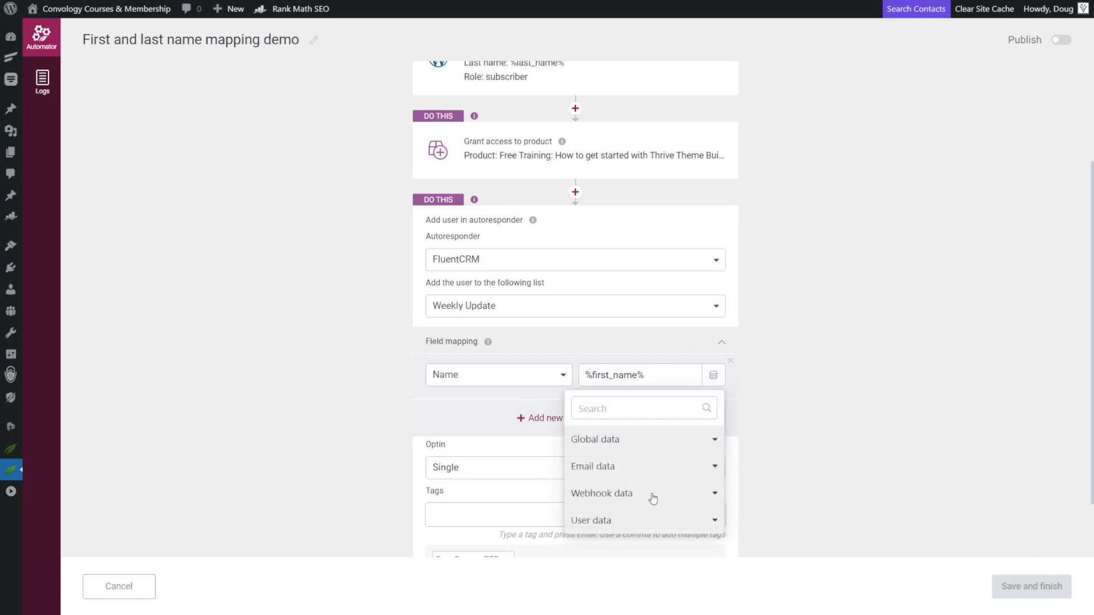
click(602, 493)
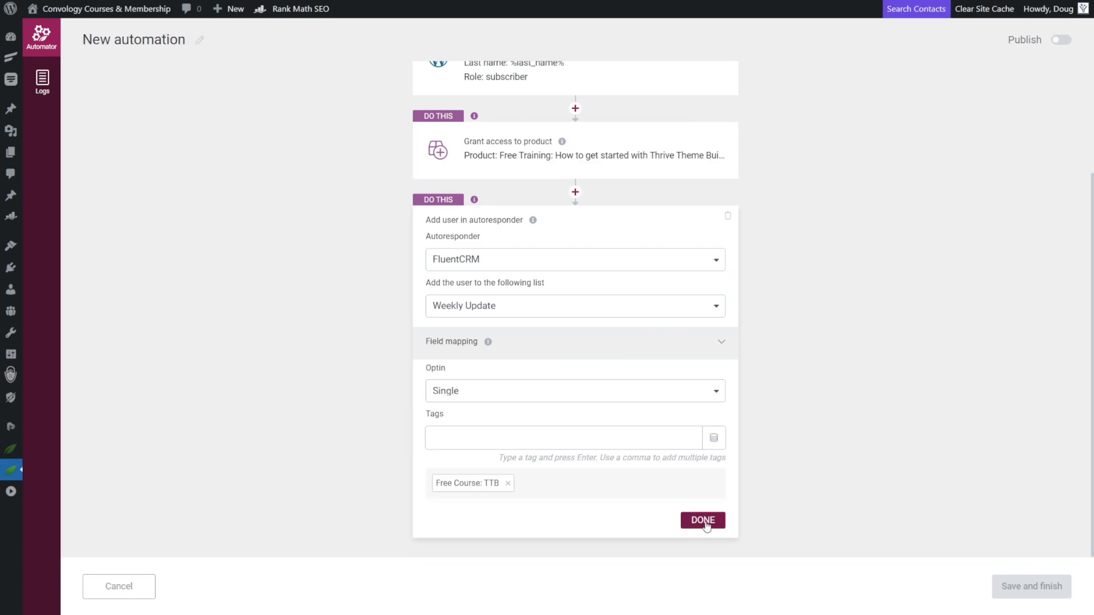
Confirm the FluentCRM Add user in autoresponder step with Done
click(702, 520)
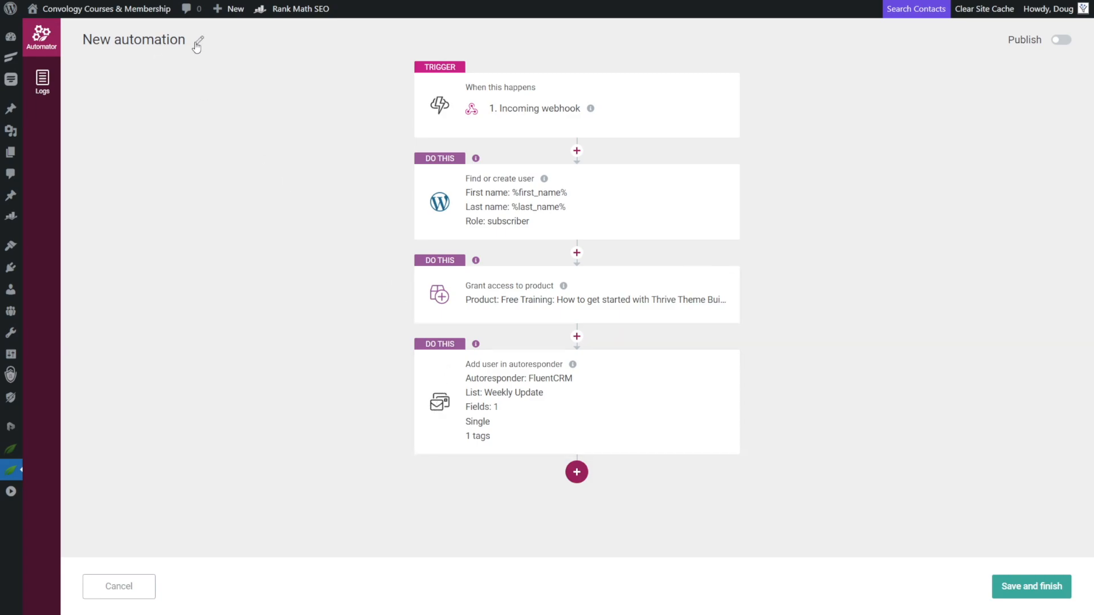
mouse_move(1009, 41)
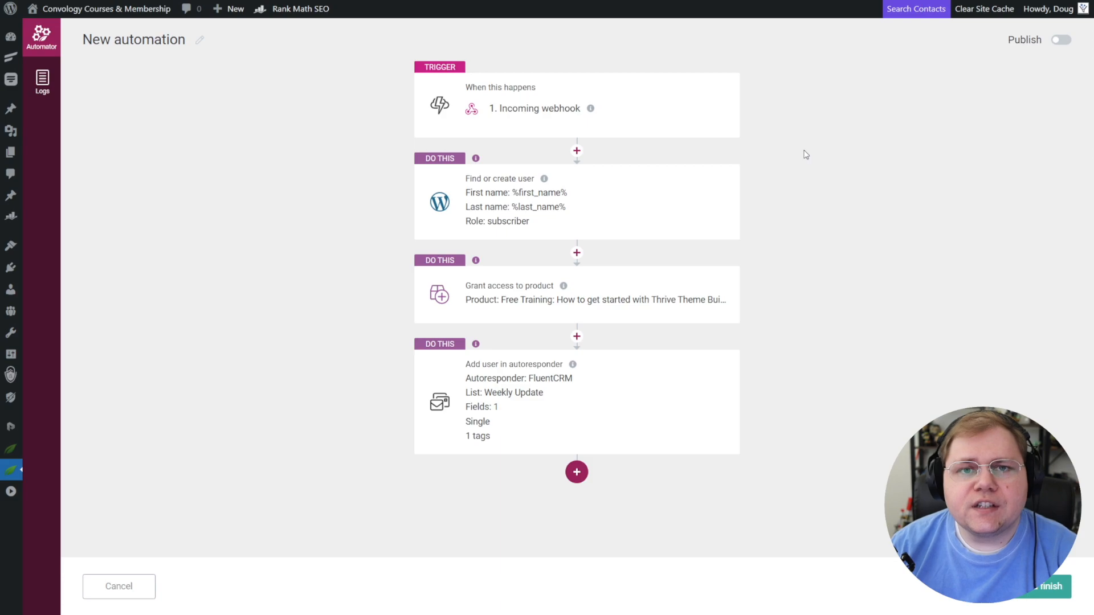
mouse_move(636, 90)
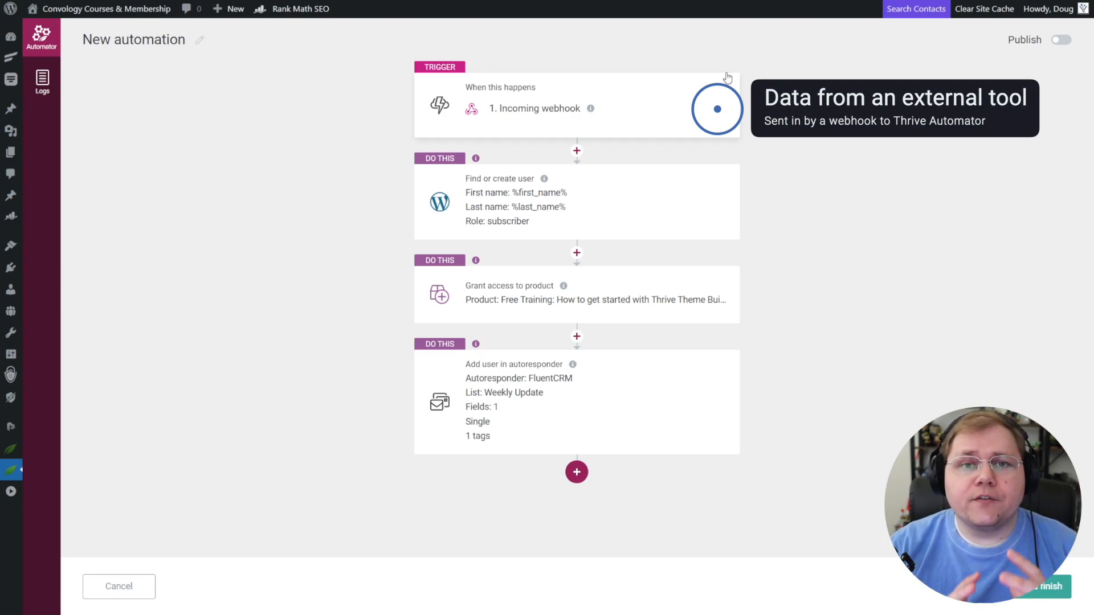
mouse_move(684, 202)
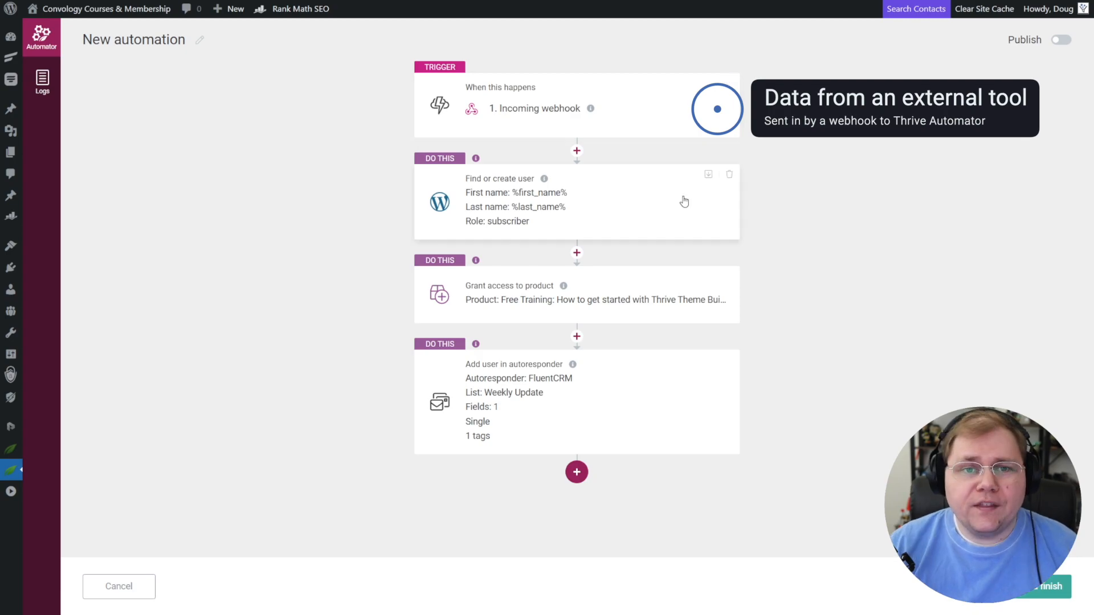